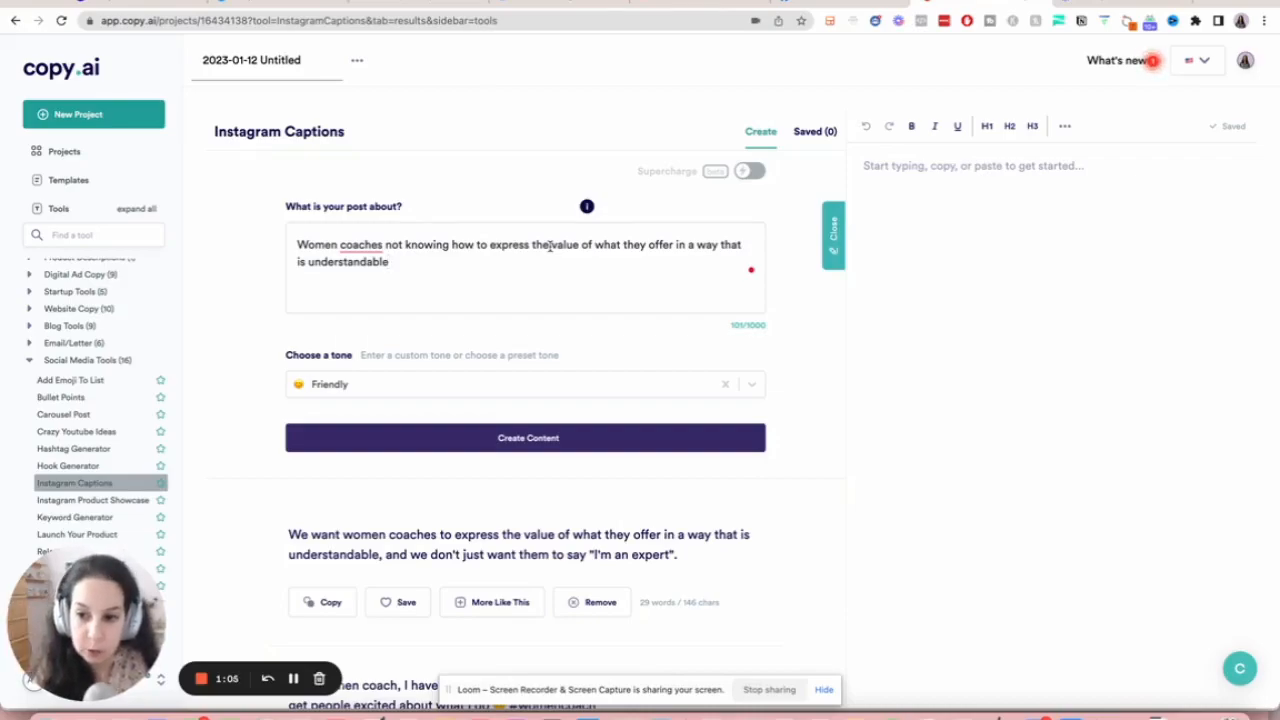
# Scroll the sidebar and open Instagram Product Showcase, keeping the women coaches description.
pyautogui.scroll(-3)
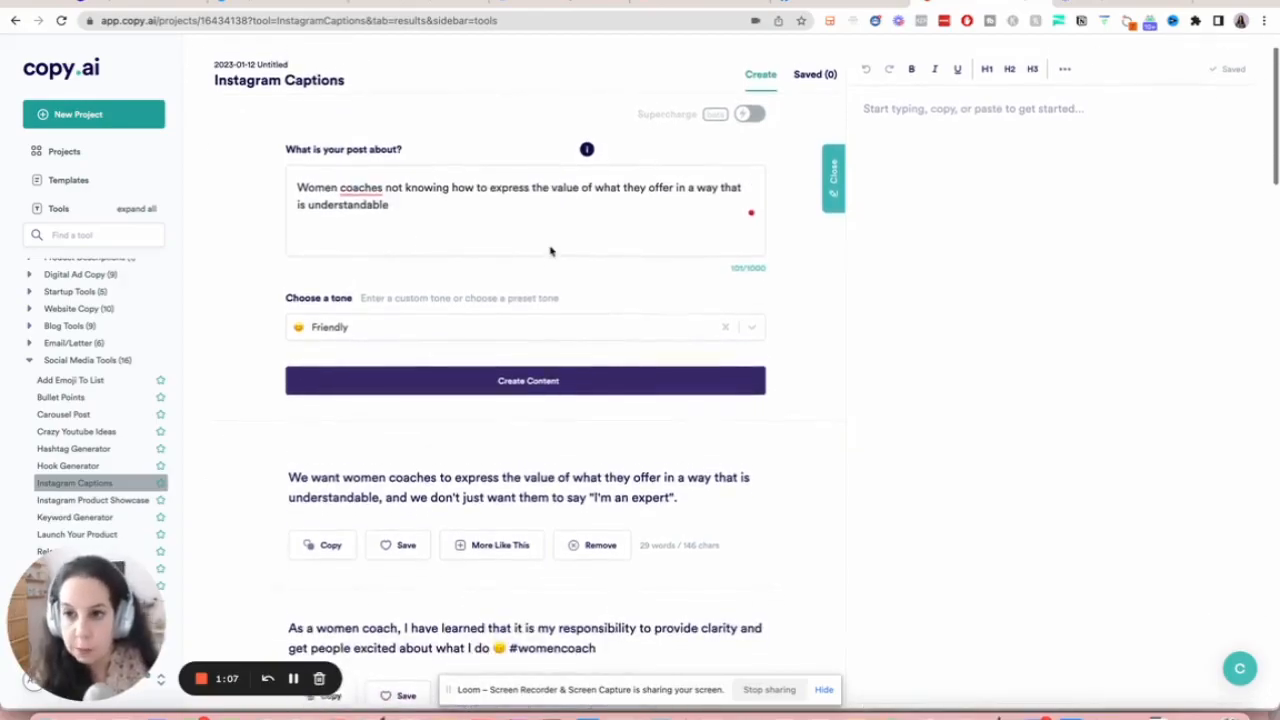
pyautogui.click(388, 204)
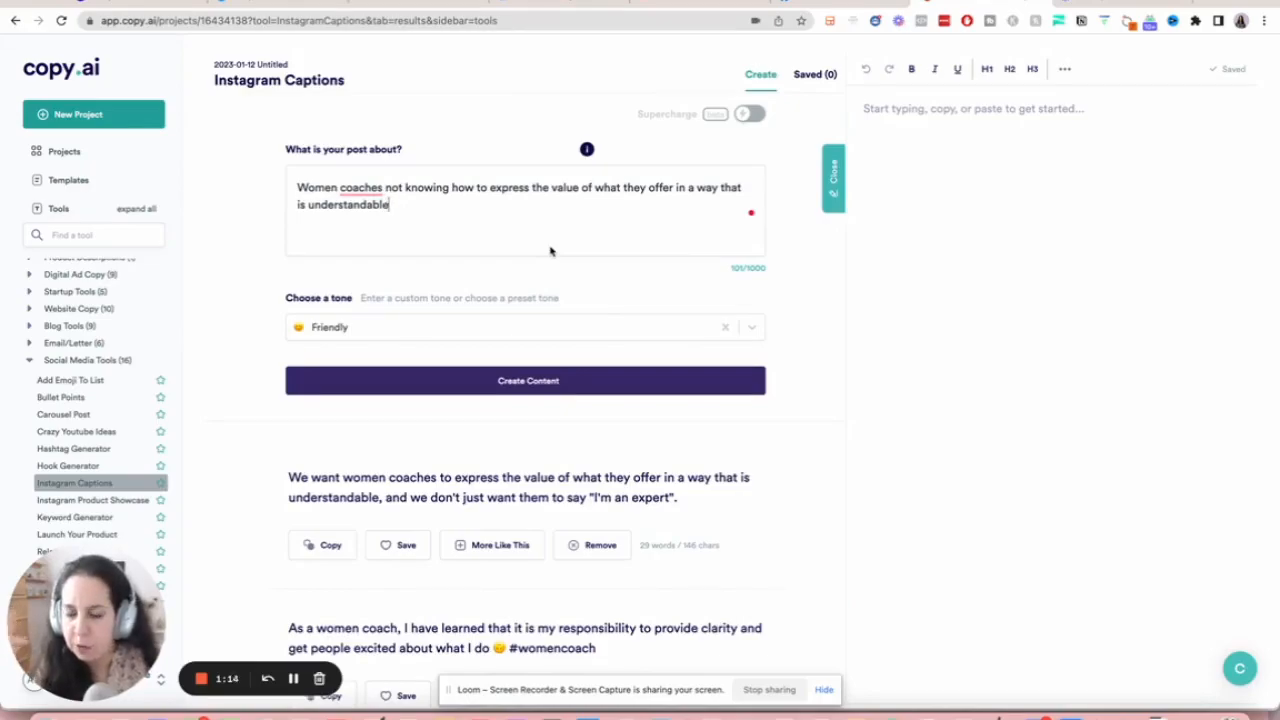
pyautogui.moveTo(128, 328)
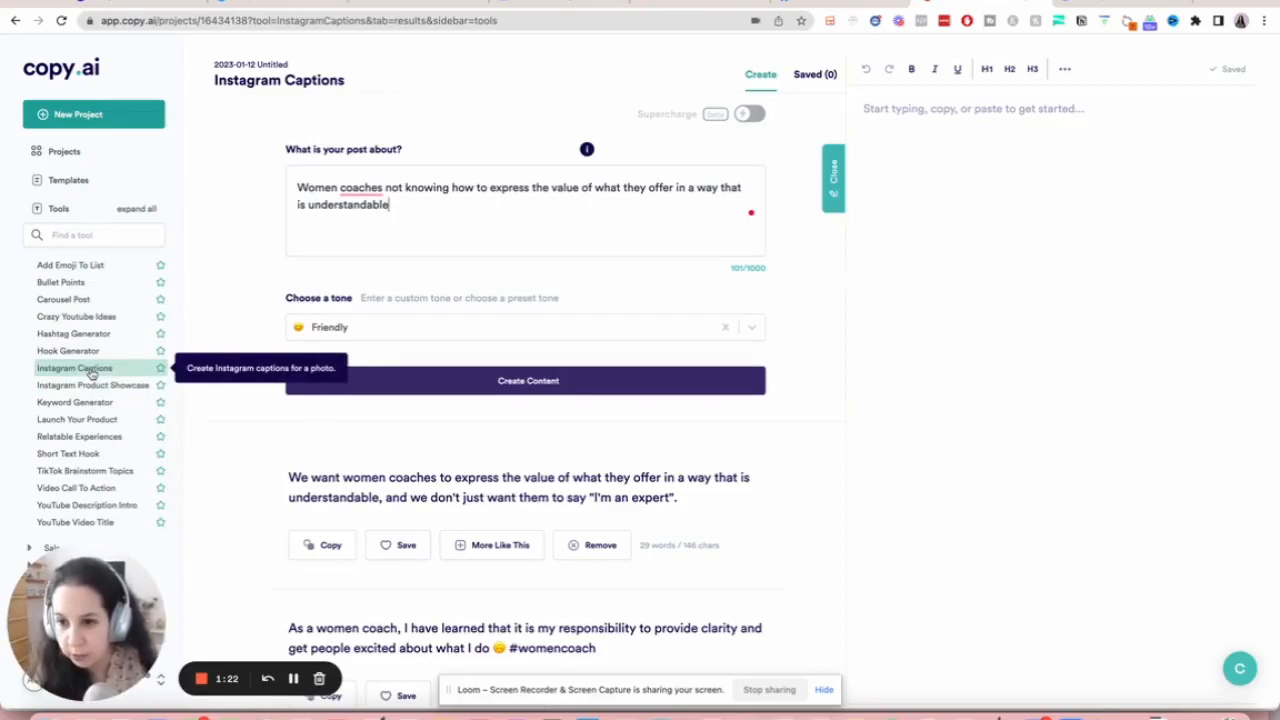
pyautogui.moveTo(92, 385)
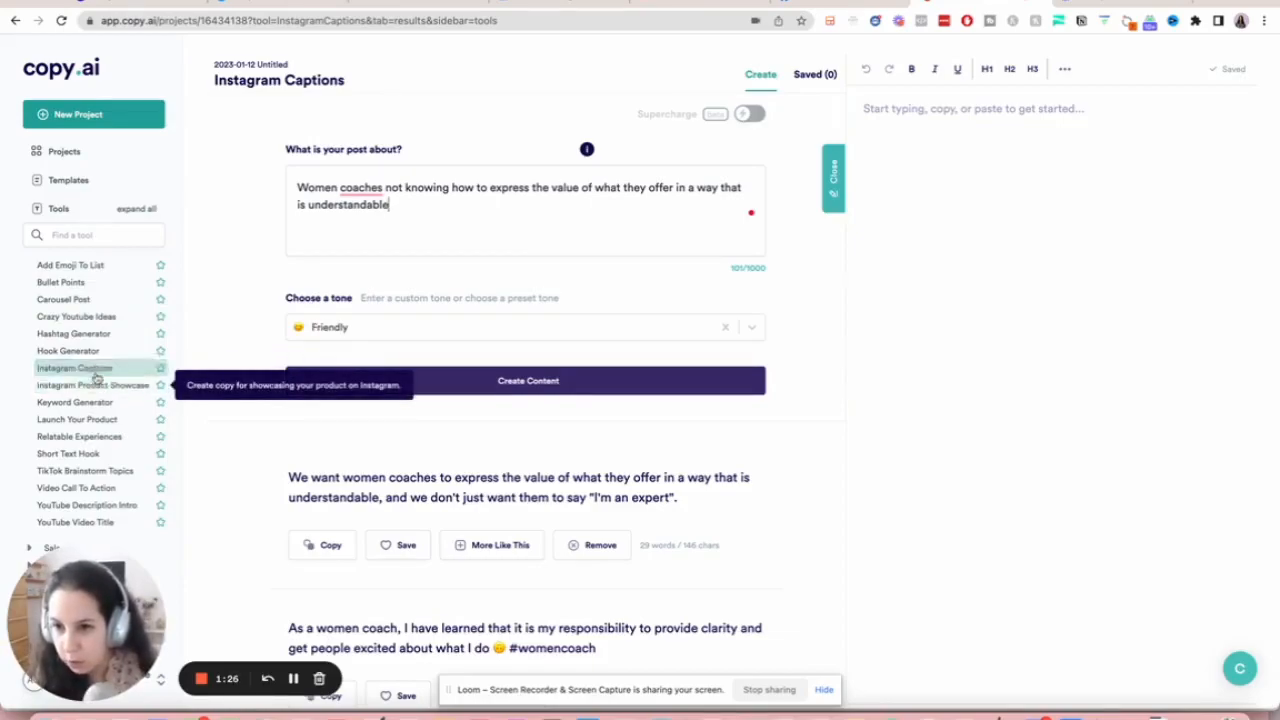
pyautogui.moveTo(63, 299)
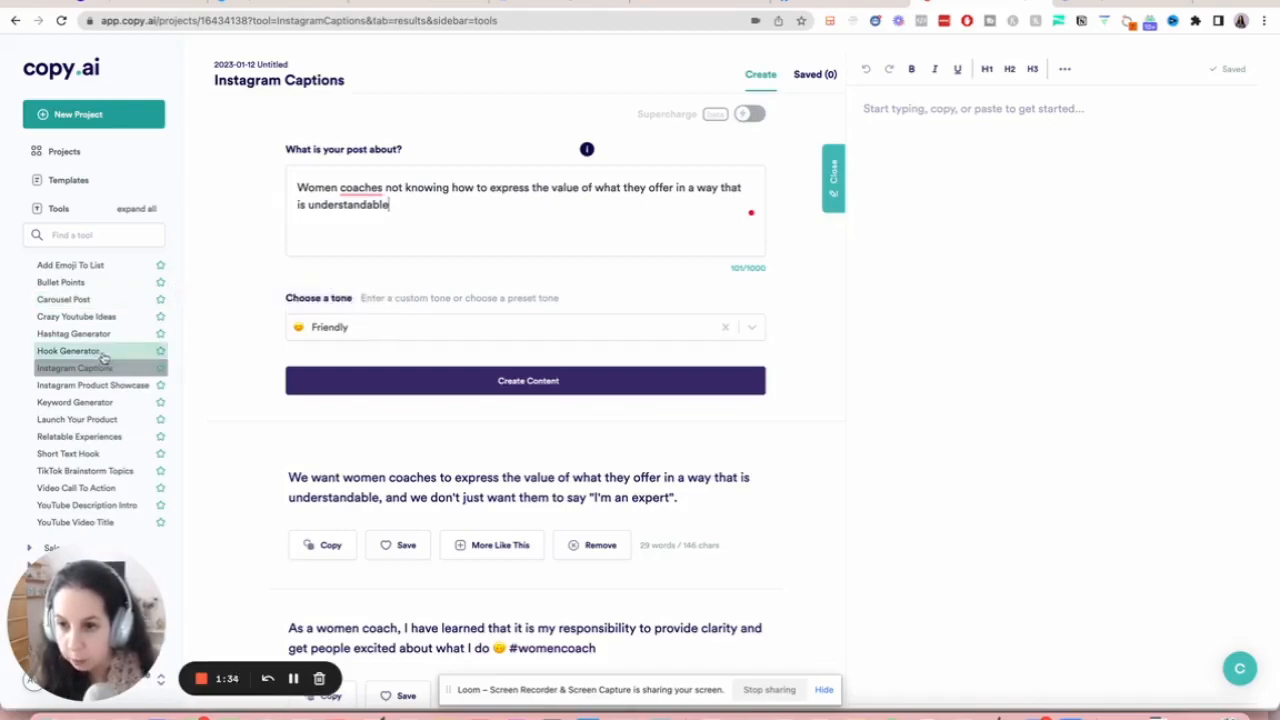
pyautogui.moveTo(75, 368)
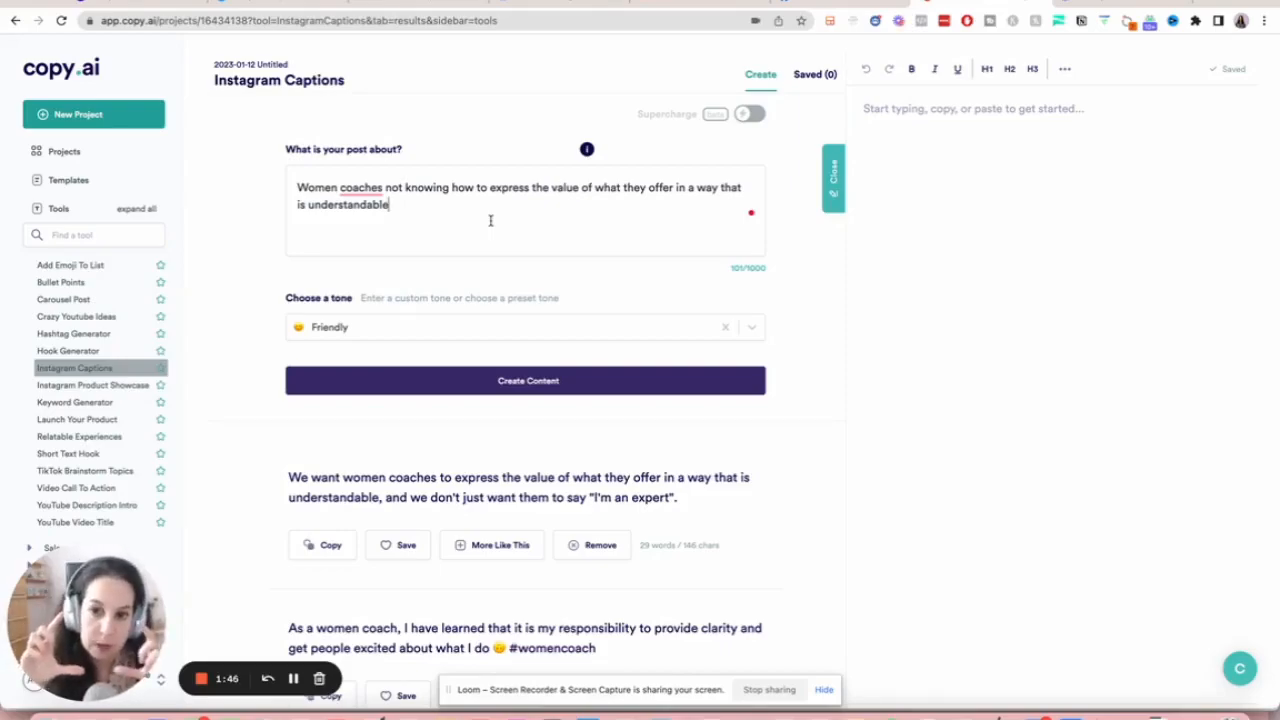
pyautogui.moveTo(494, 262)
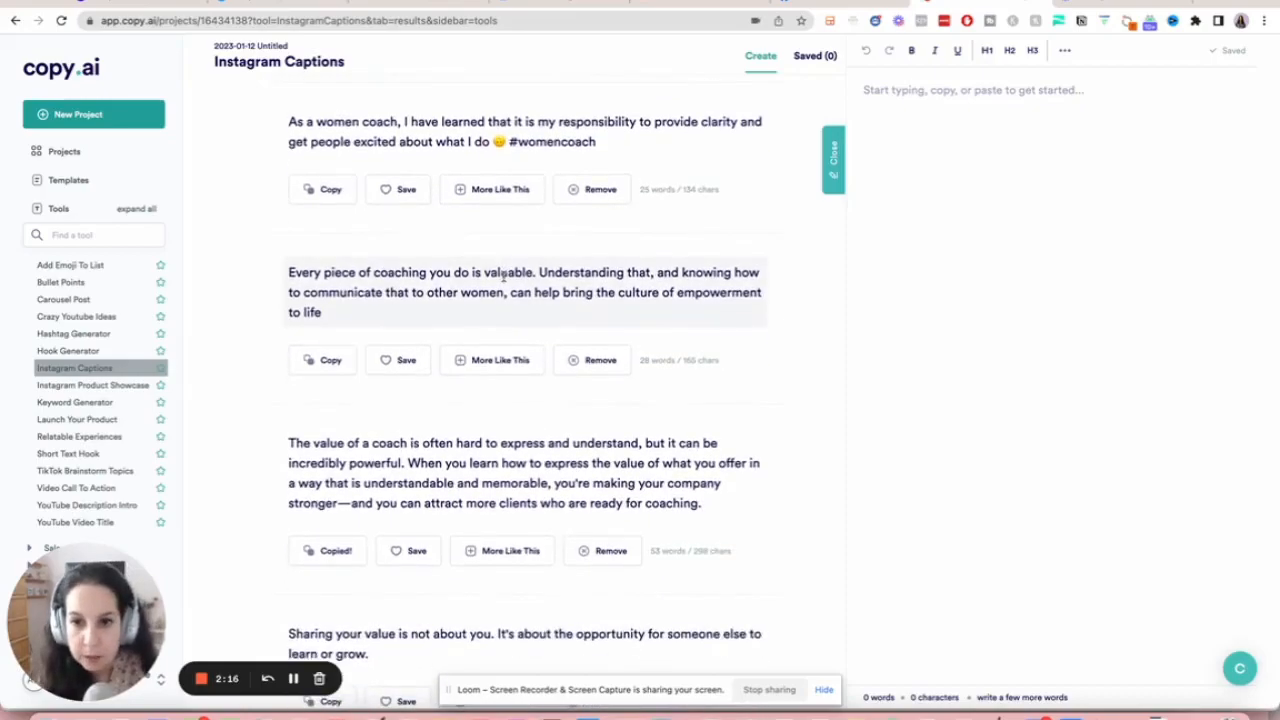
pyautogui.scroll(-3)
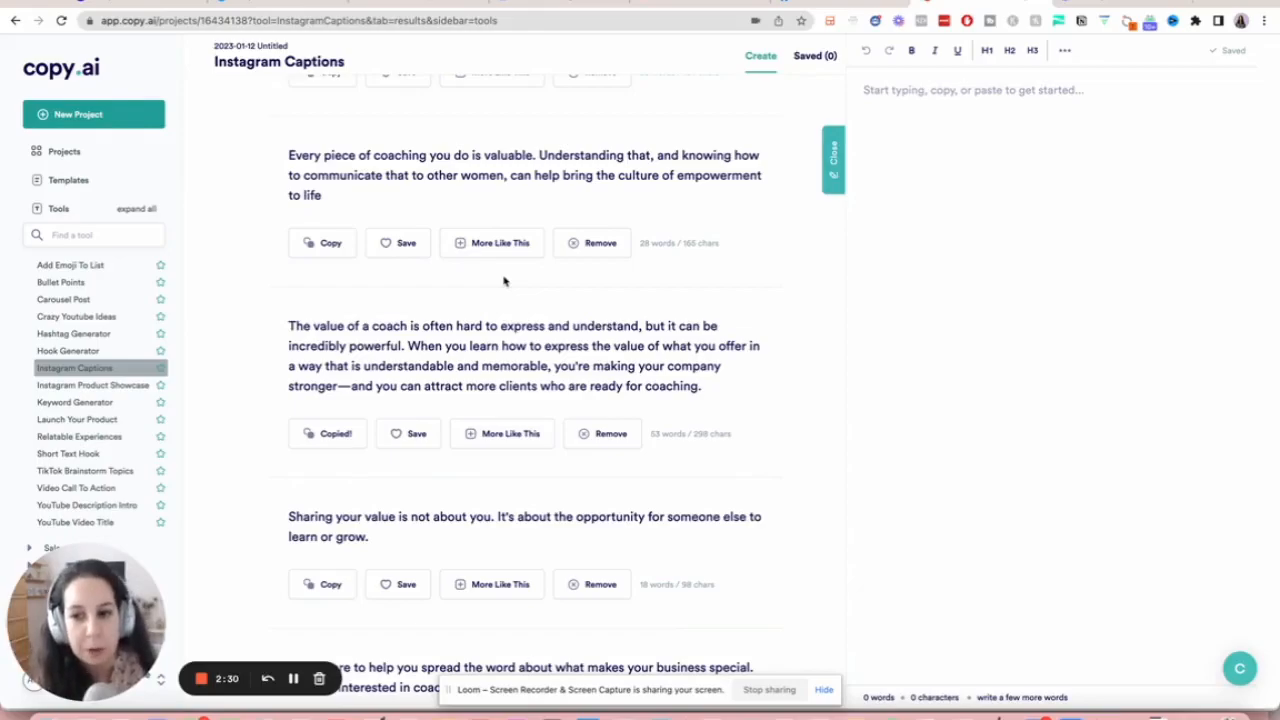
pyautogui.scroll(-3)
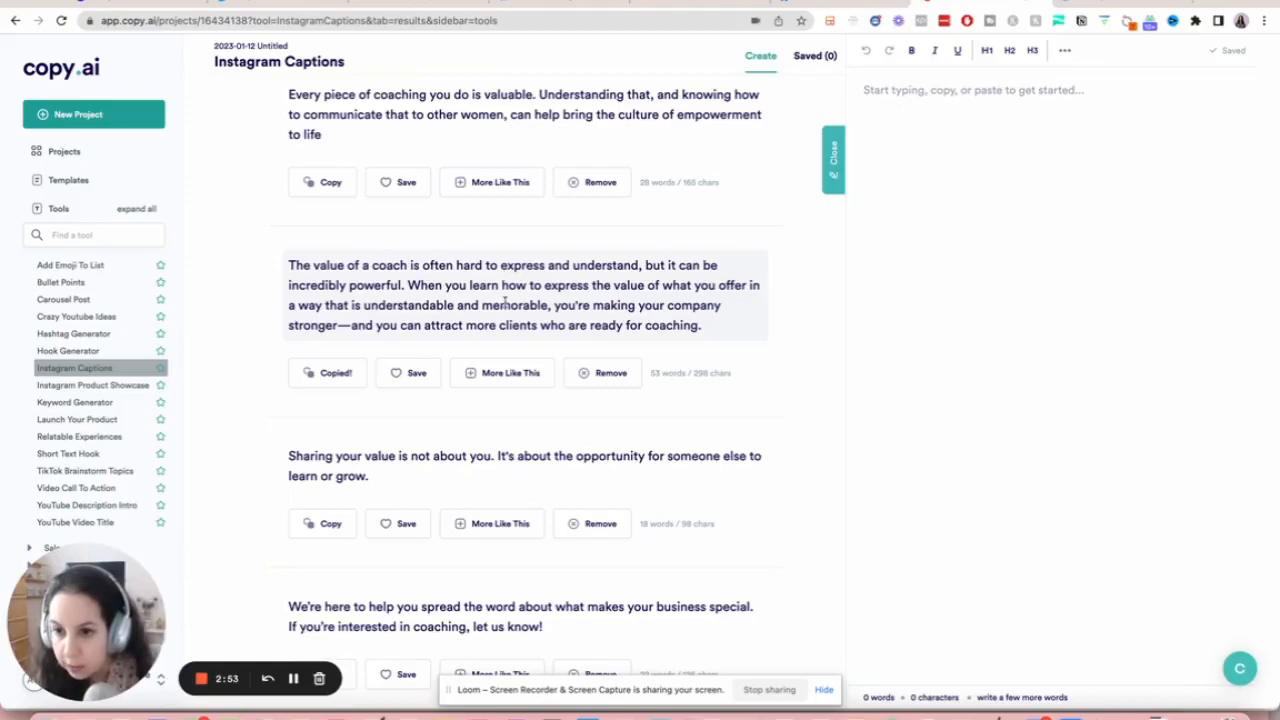
pyautogui.scroll(-3)
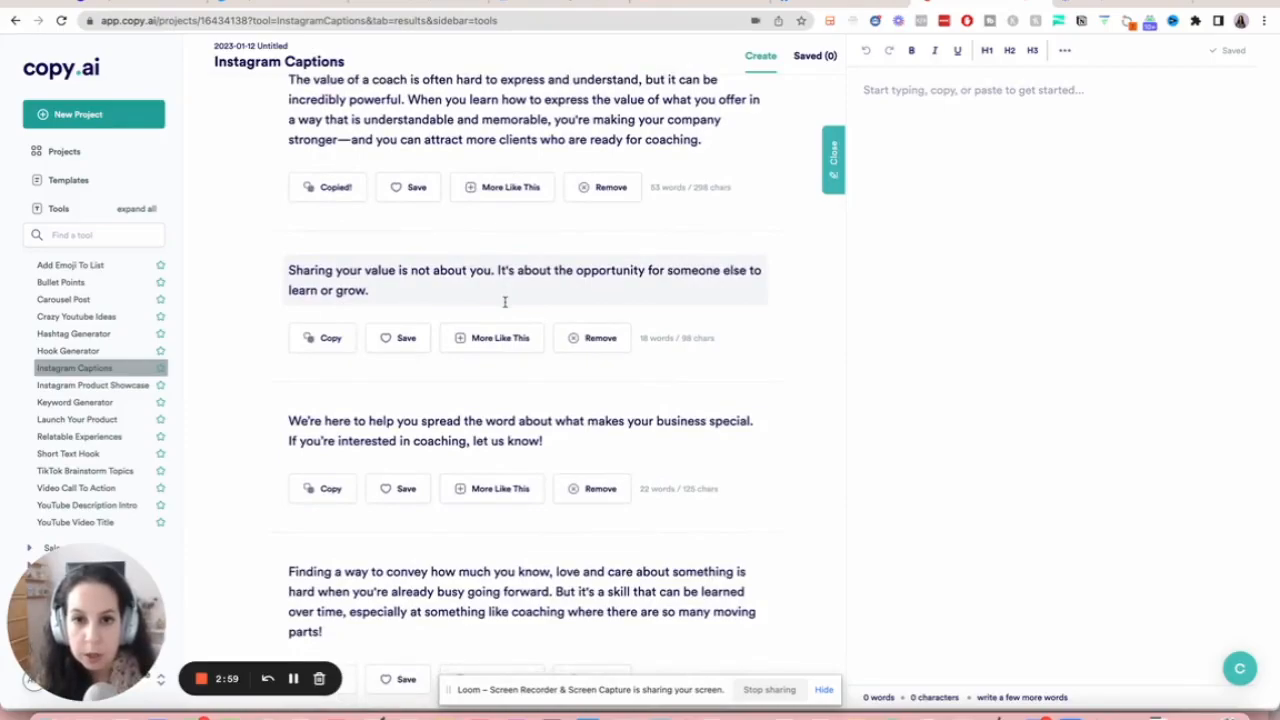
pyautogui.scroll(-3)
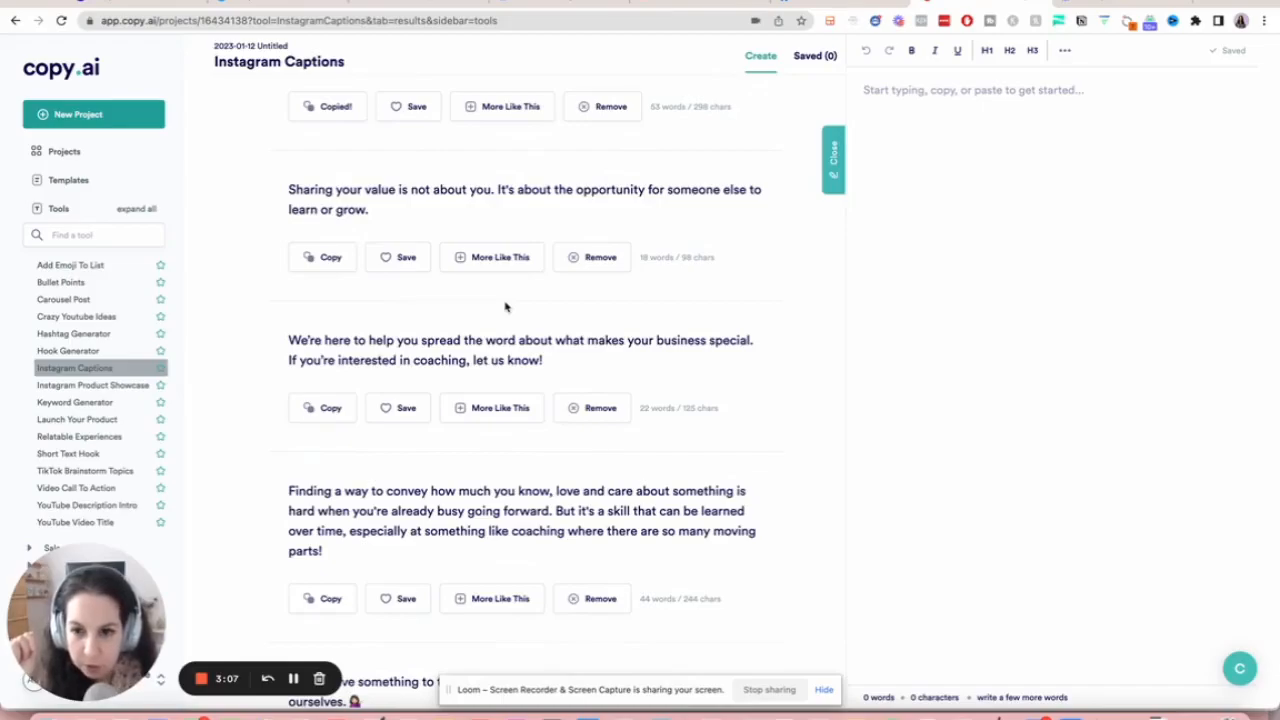
pyautogui.scroll(-3)
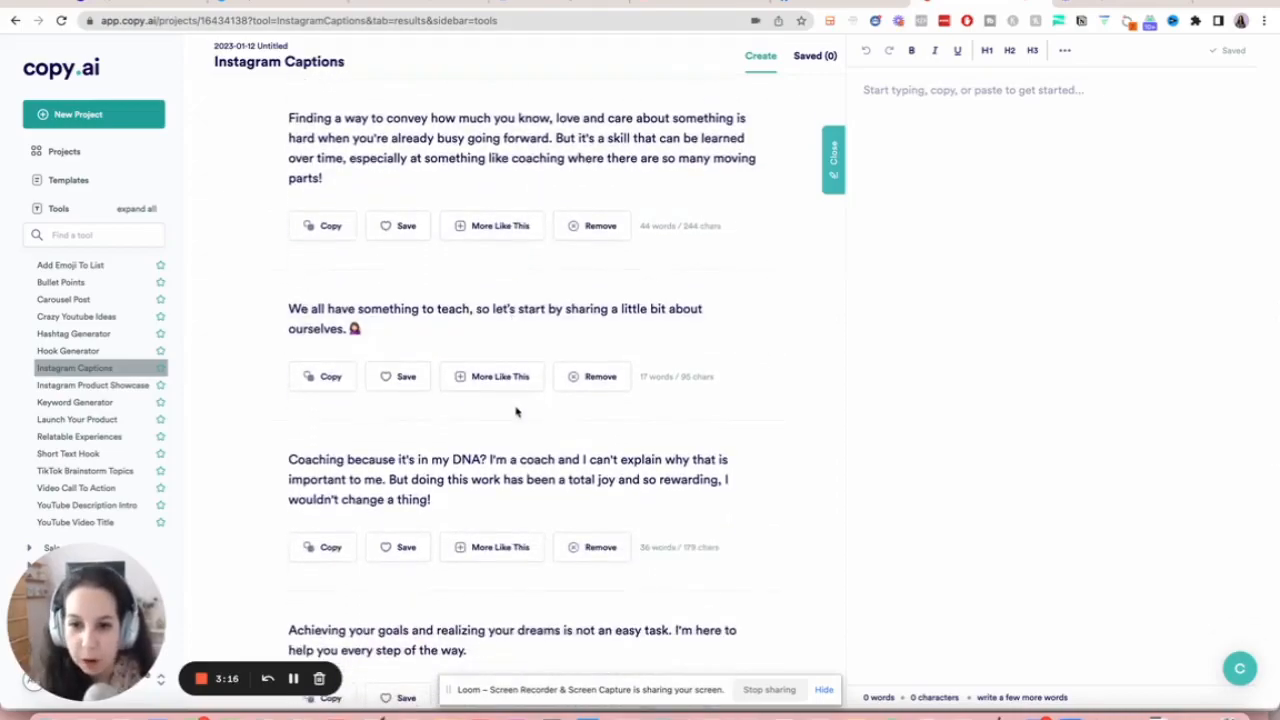
pyautogui.scroll(-3)
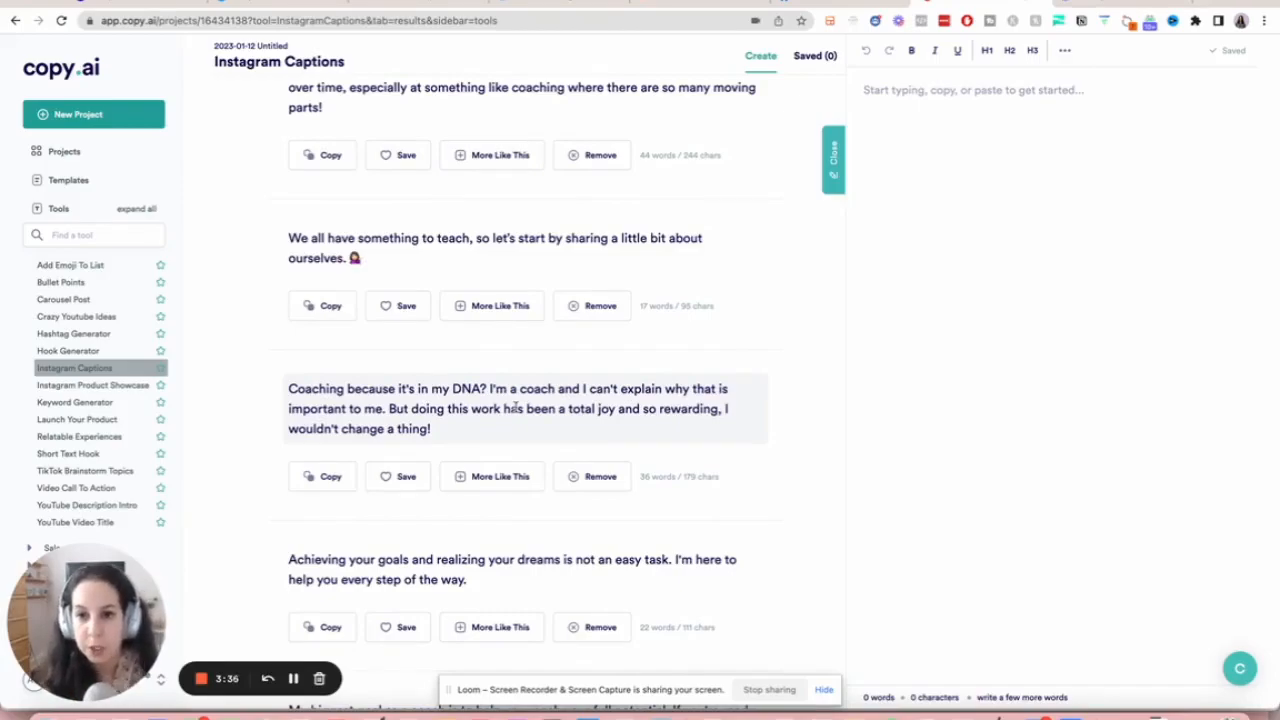
pyautogui.scroll(-3)
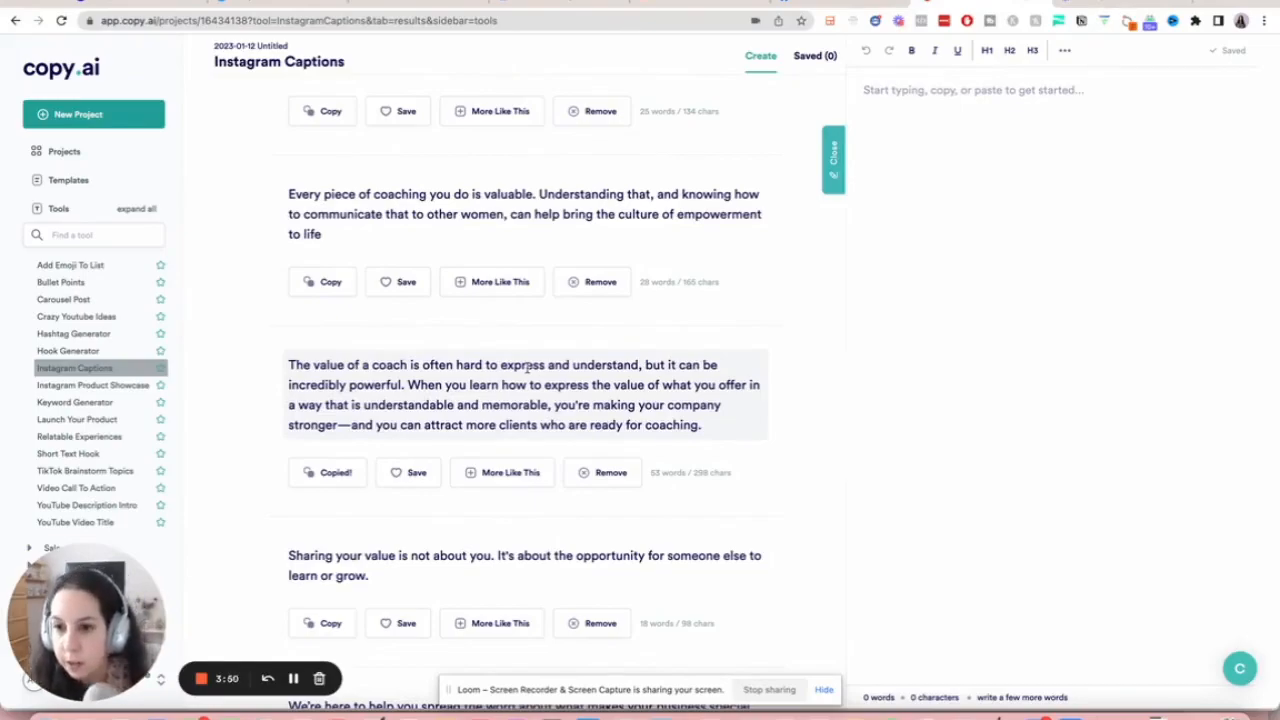
pyautogui.moveTo(92, 385)
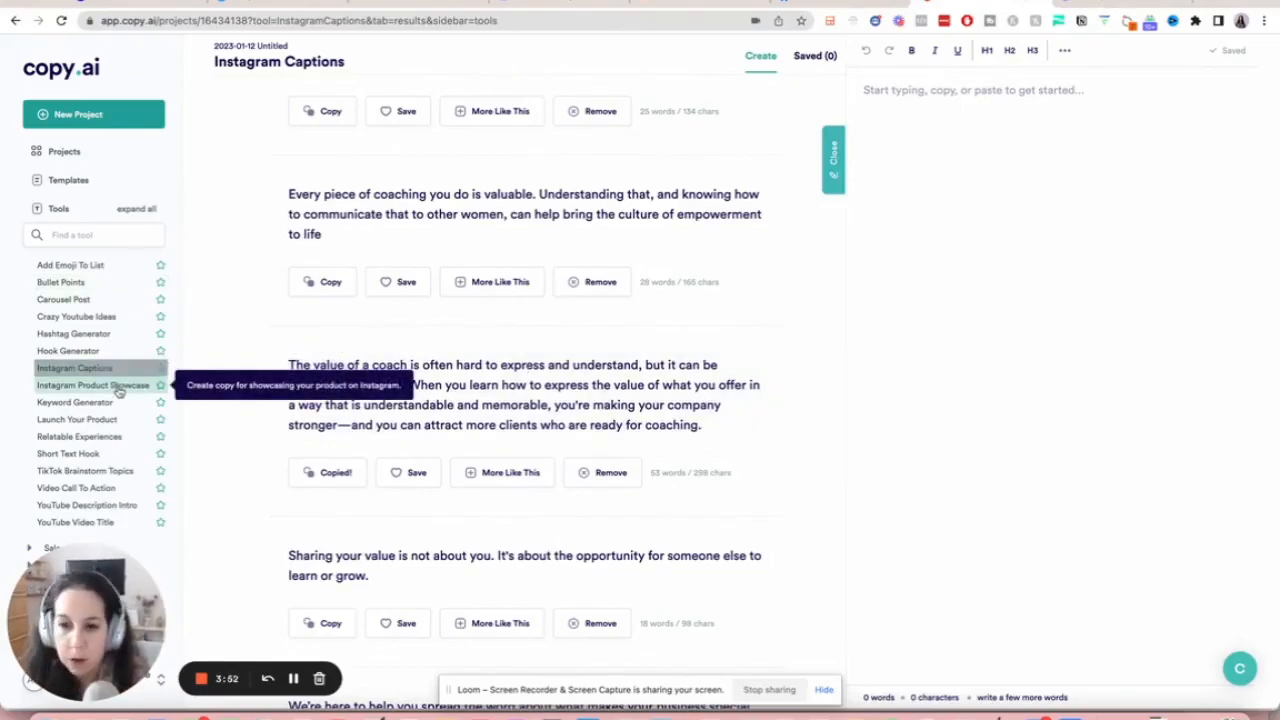
pyautogui.scroll(-3)
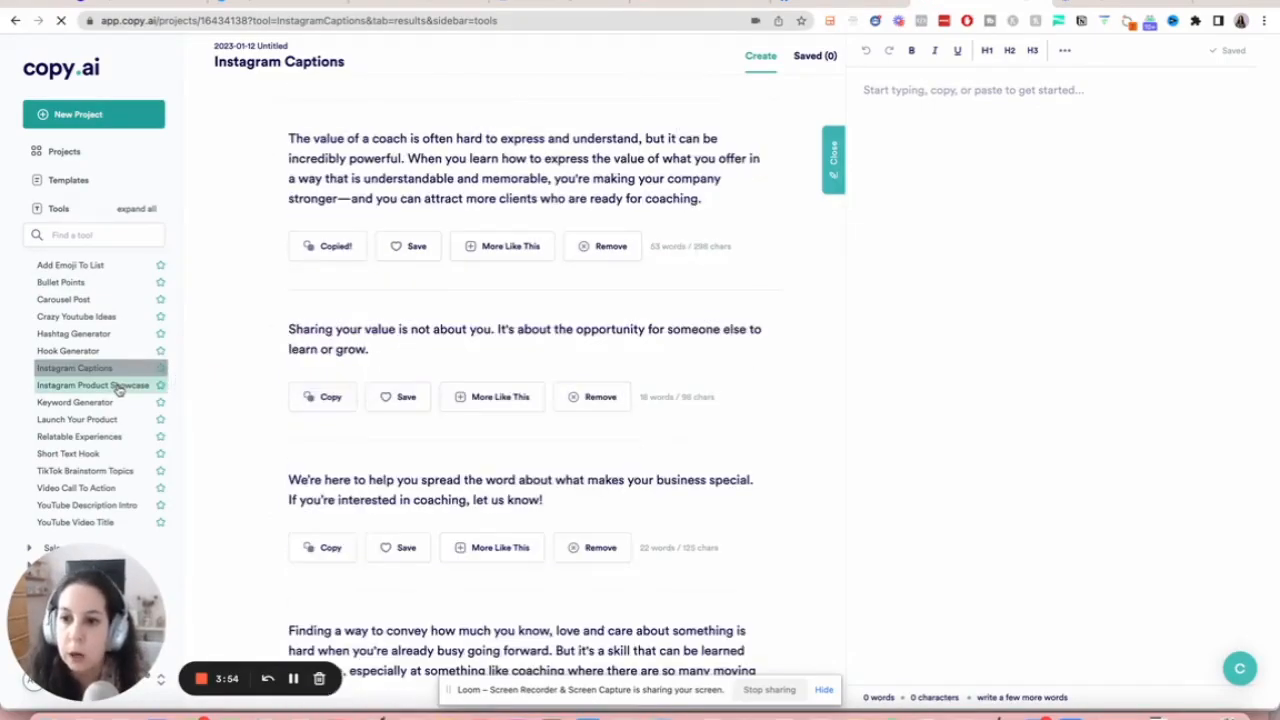
pyautogui.click(92, 385)
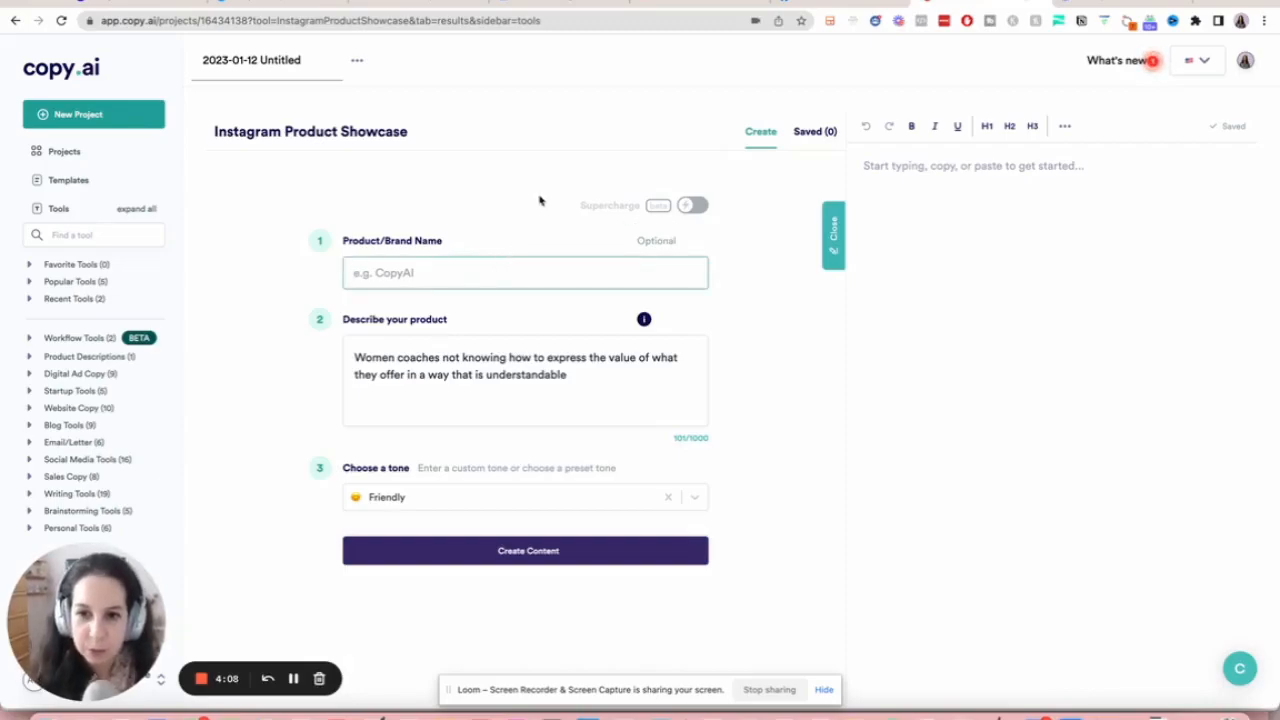
# Enter 'Make Money Your Honey' as the product/brand name.
pyautogui.write('Make')
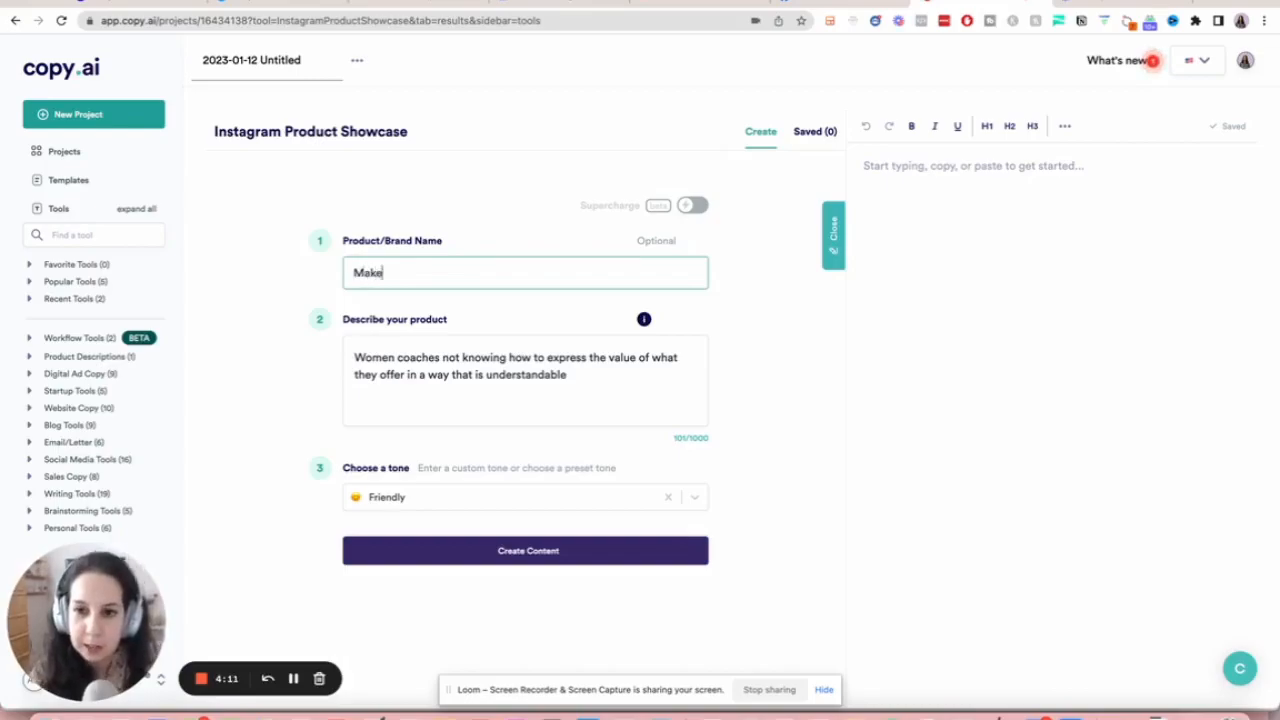
pyautogui.write('Money Your')
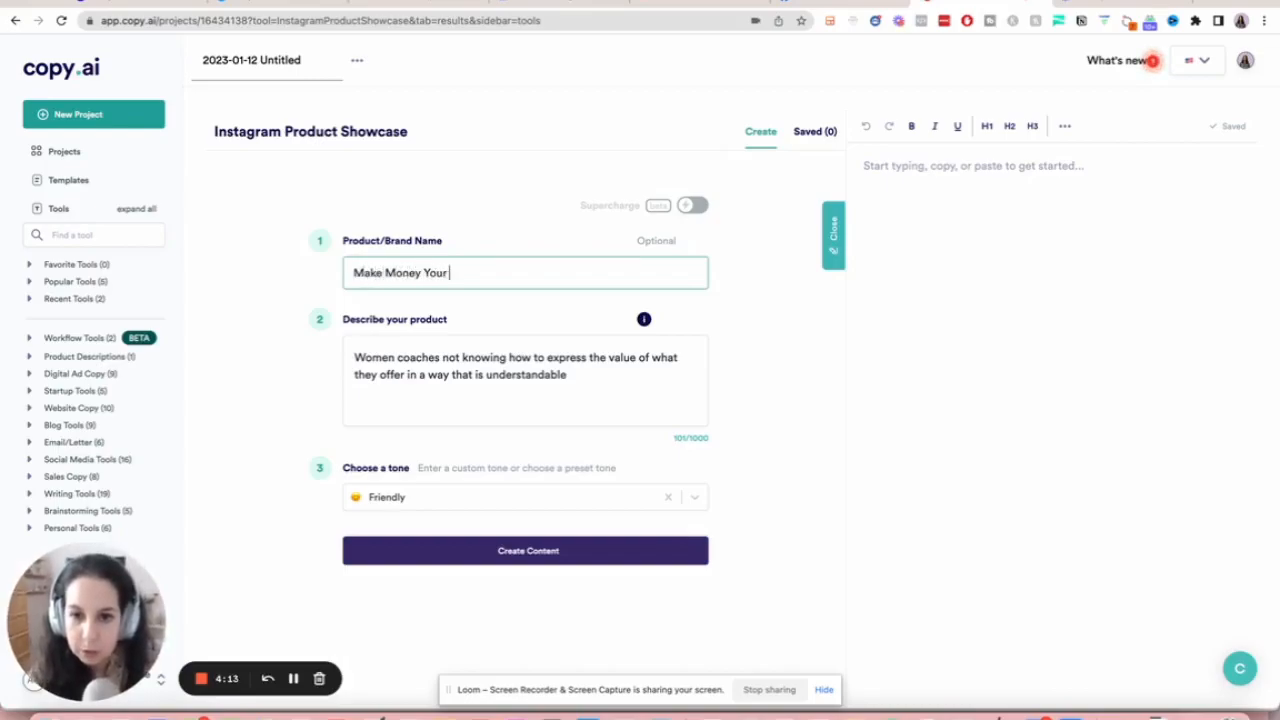
pyautogui.write('Honey')
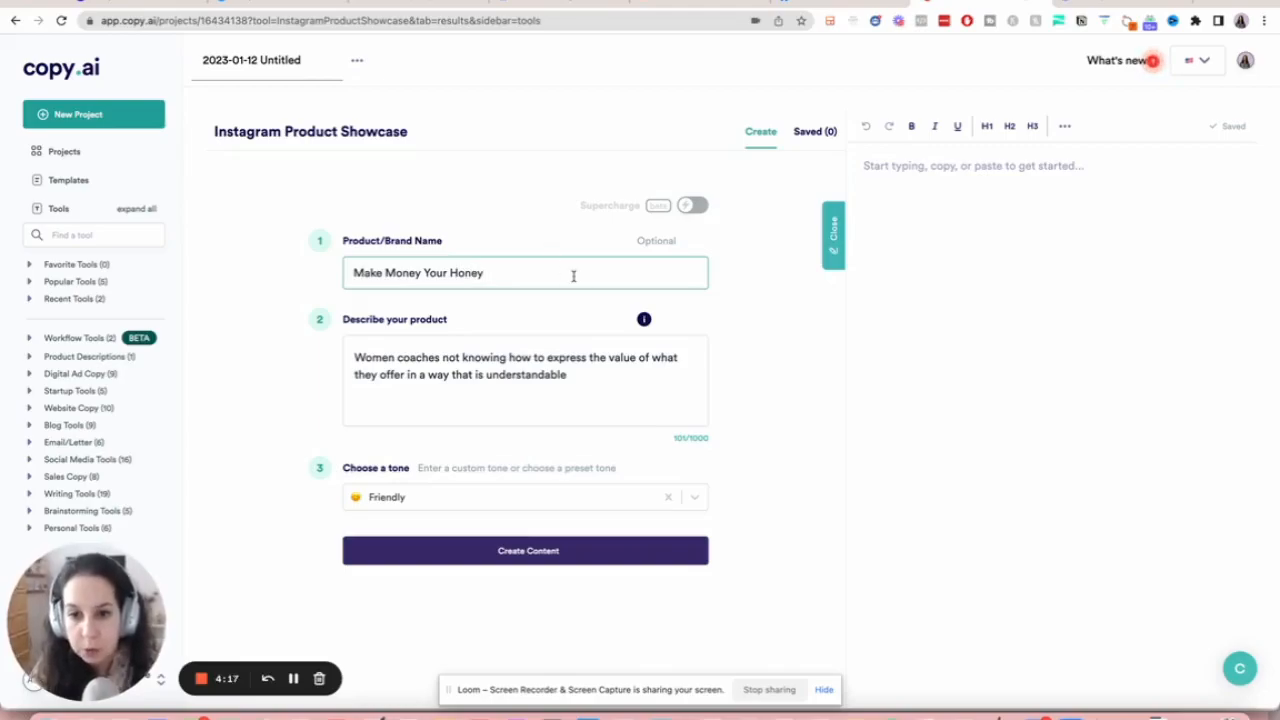
pyautogui.moveTo(562, 380)
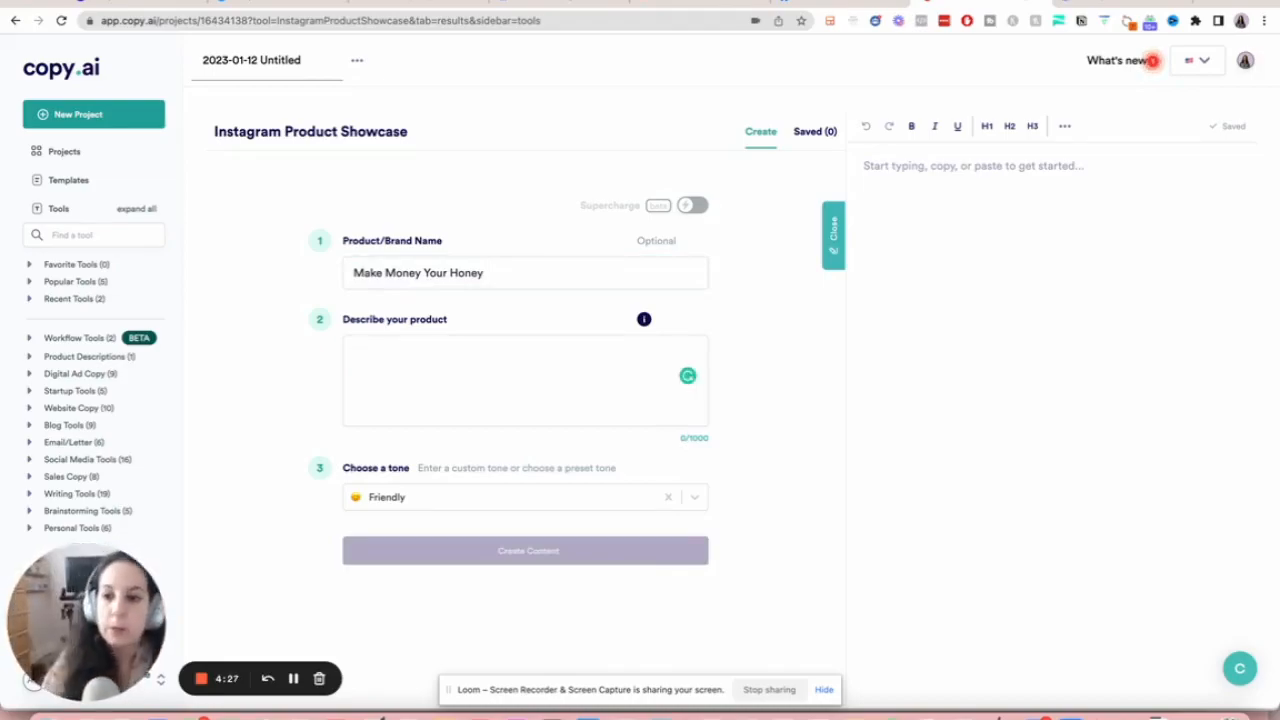
# Describe the product as a collection of 20+ sales scripts usable in any sales situation.
pyautogui.write('A m')
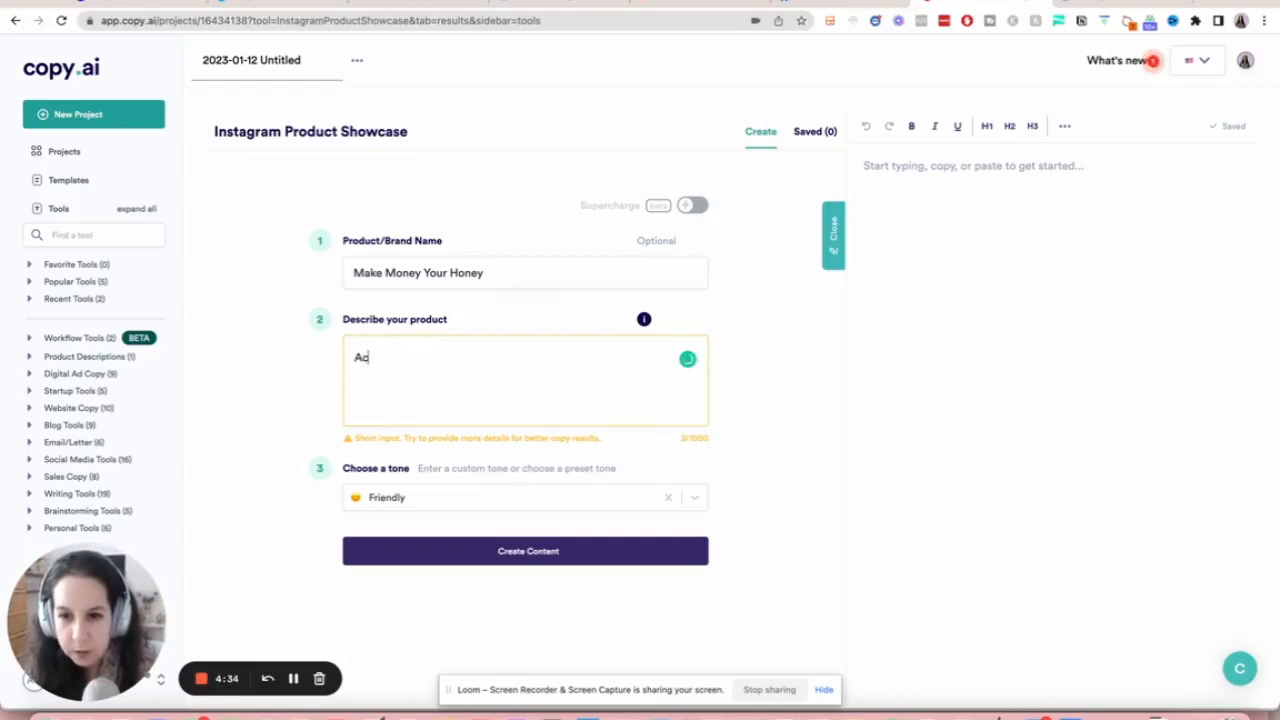
pyautogui.write('A collection of')
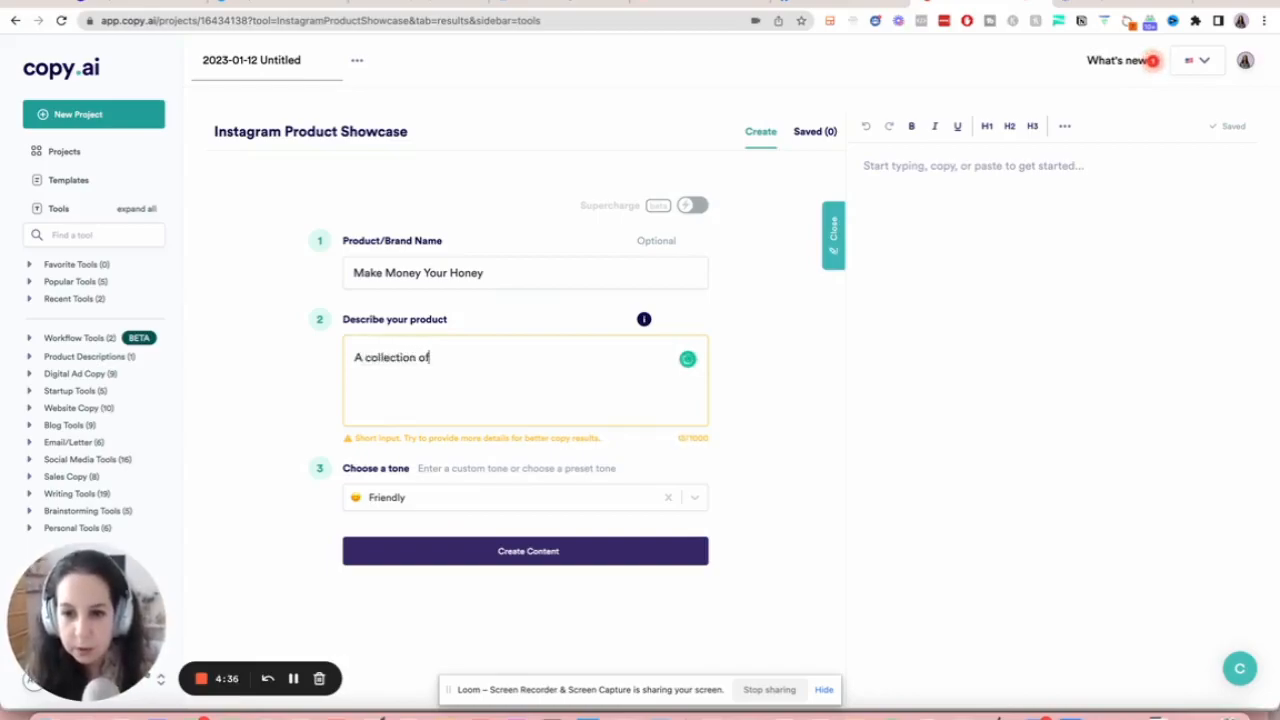
pyautogui.write('20+ sales')
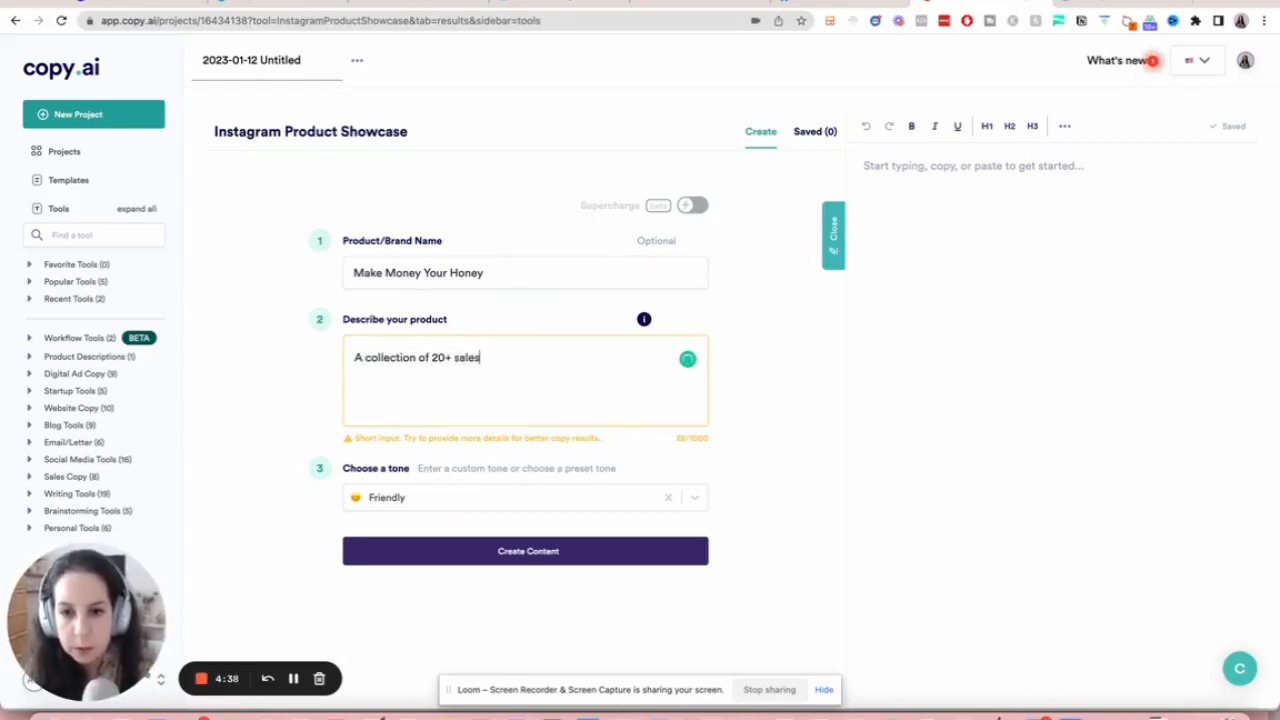
pyautogui.write('scripts tha')
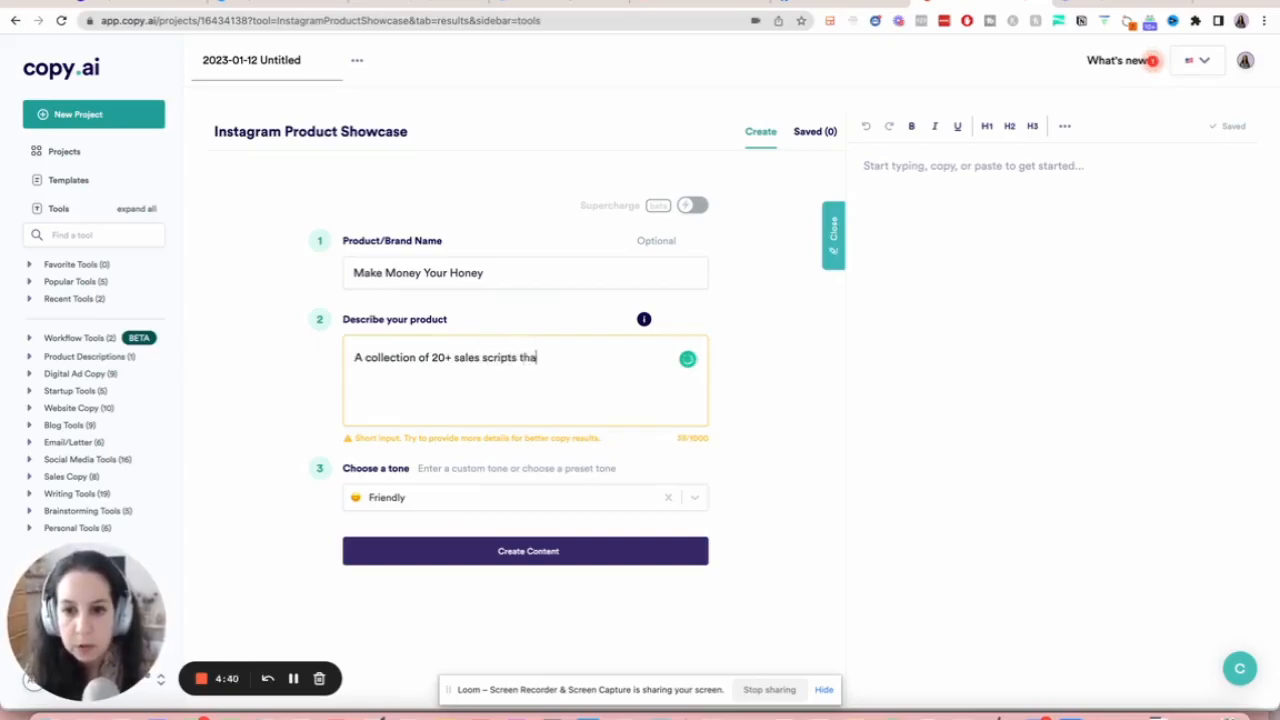
pyautogui.write('that can be used in any sales situation.')
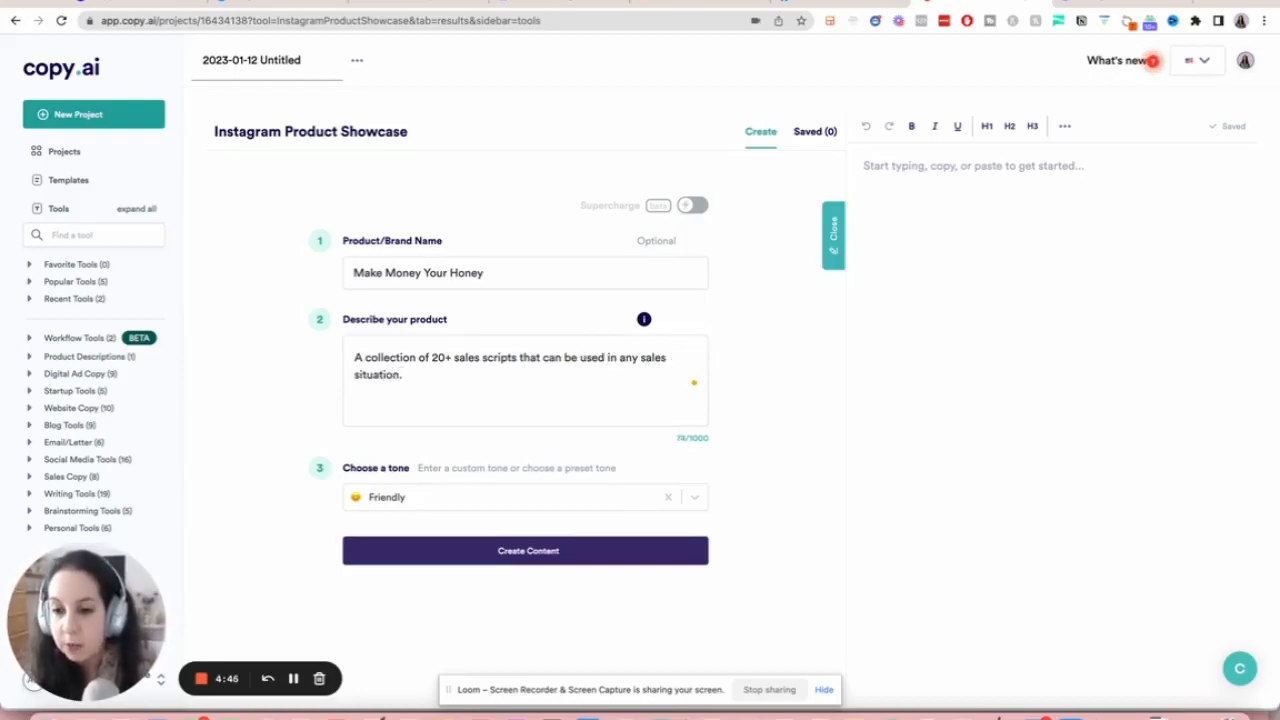
pyautogui.moveTo(403, 543)
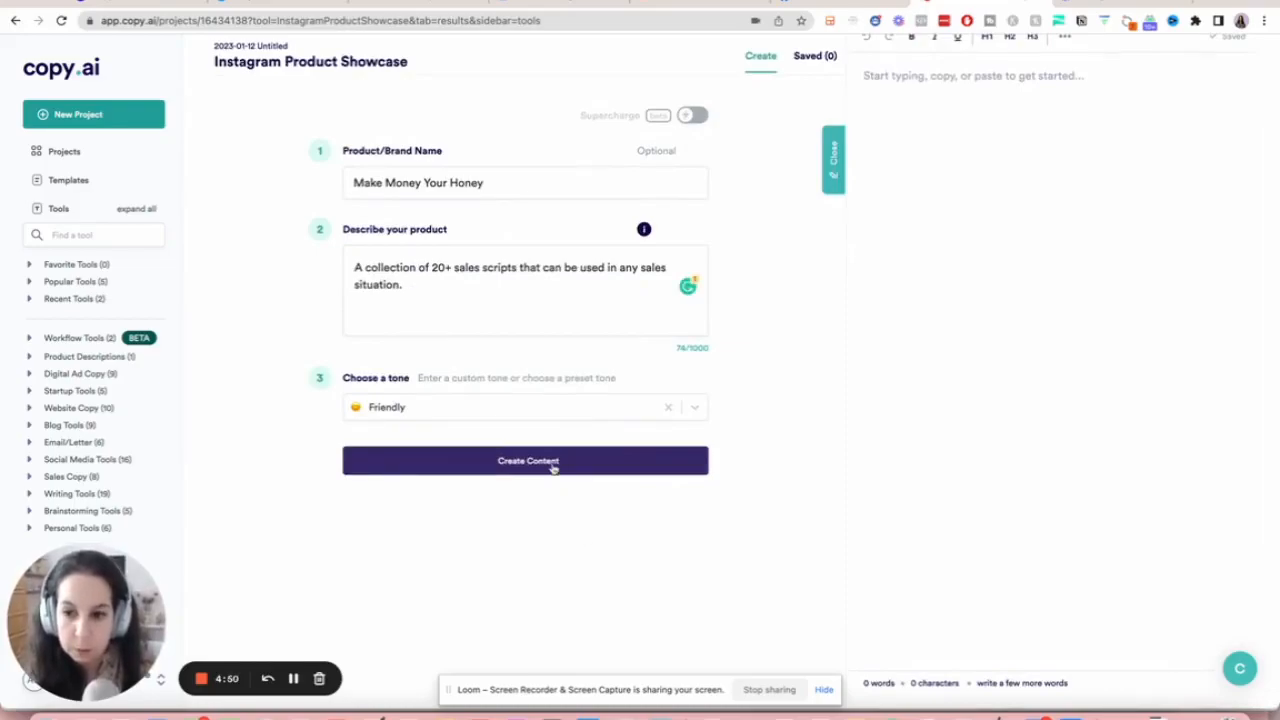
# Generate Instagram showcase posts for Make Money Your Honey promising 20+ sales scripts.
pyautogui.click(525, 460)
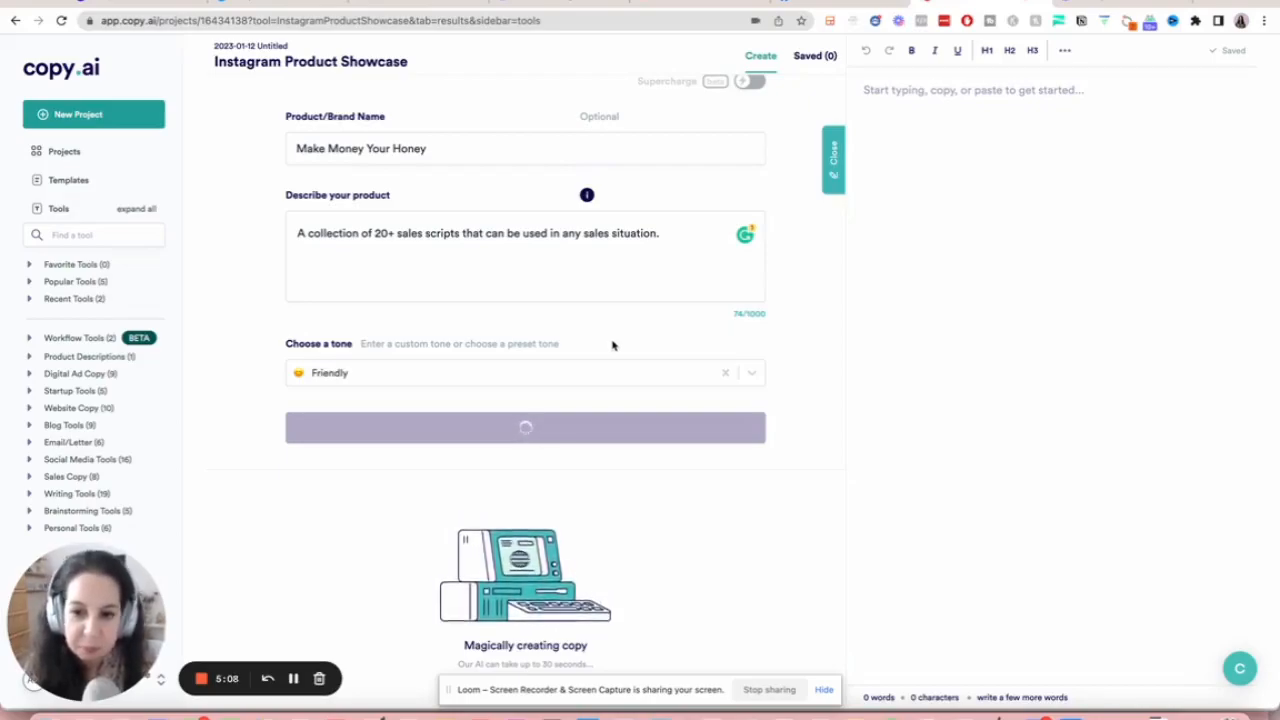
pyautogui.click(525, 426)
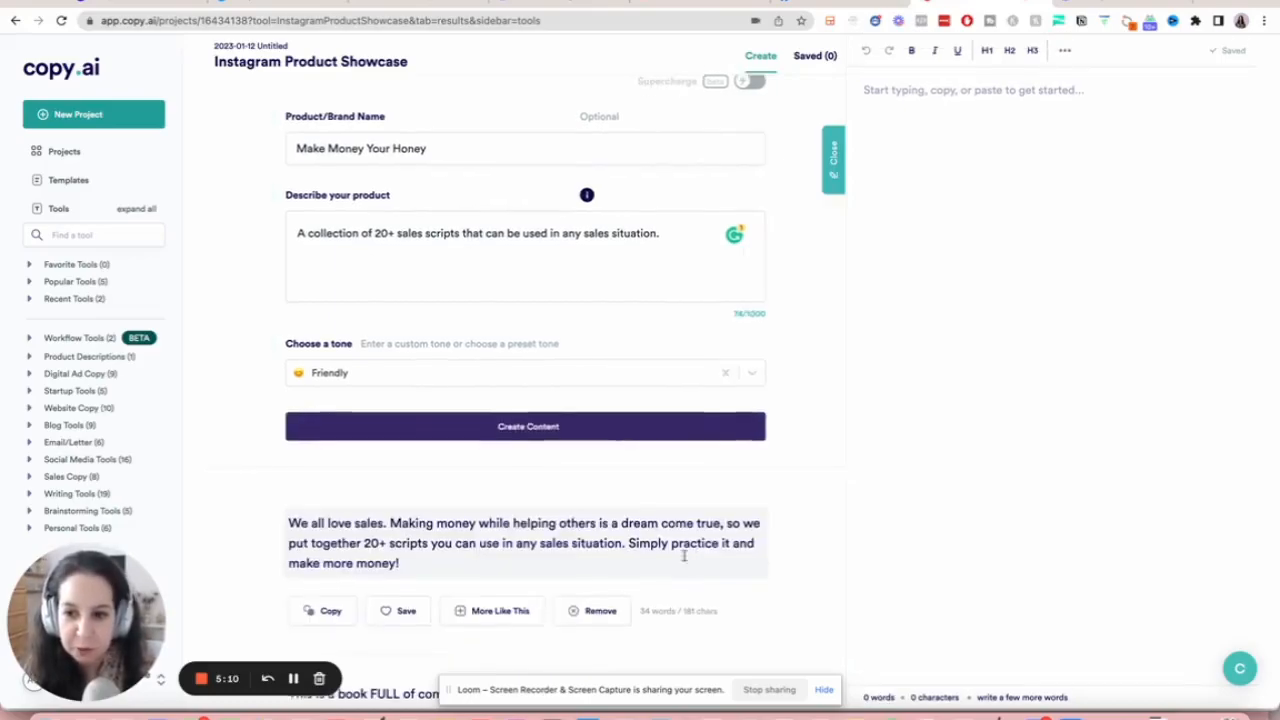
pyautogui.scroll(-3)
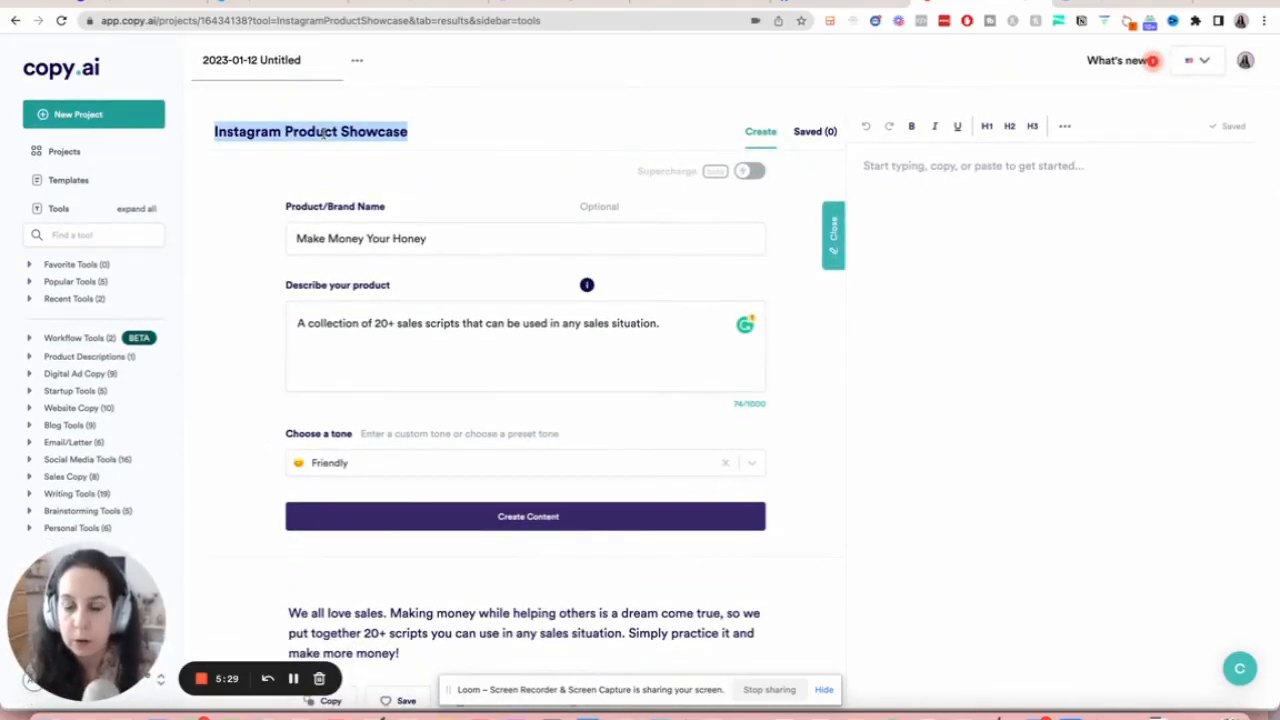
# Type 'Sales Script Vault' as the new project title.
pyautogui.write('S')
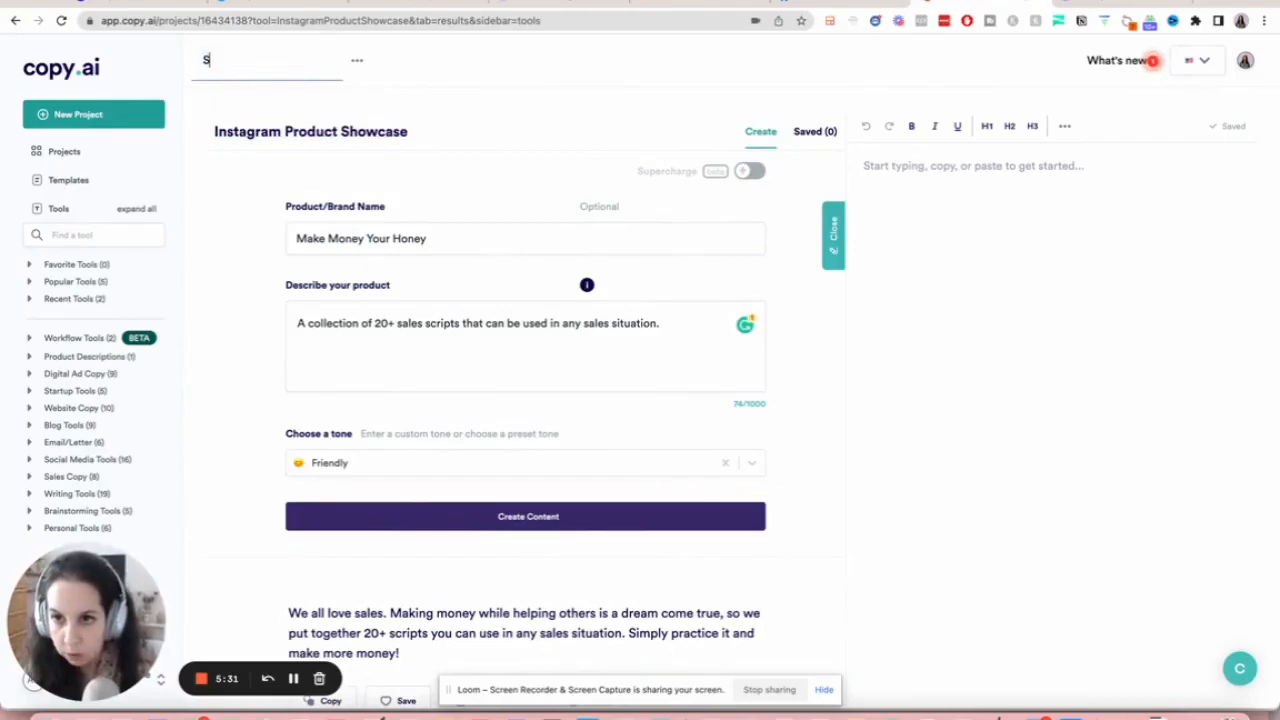
pyautogui.write('ales S')
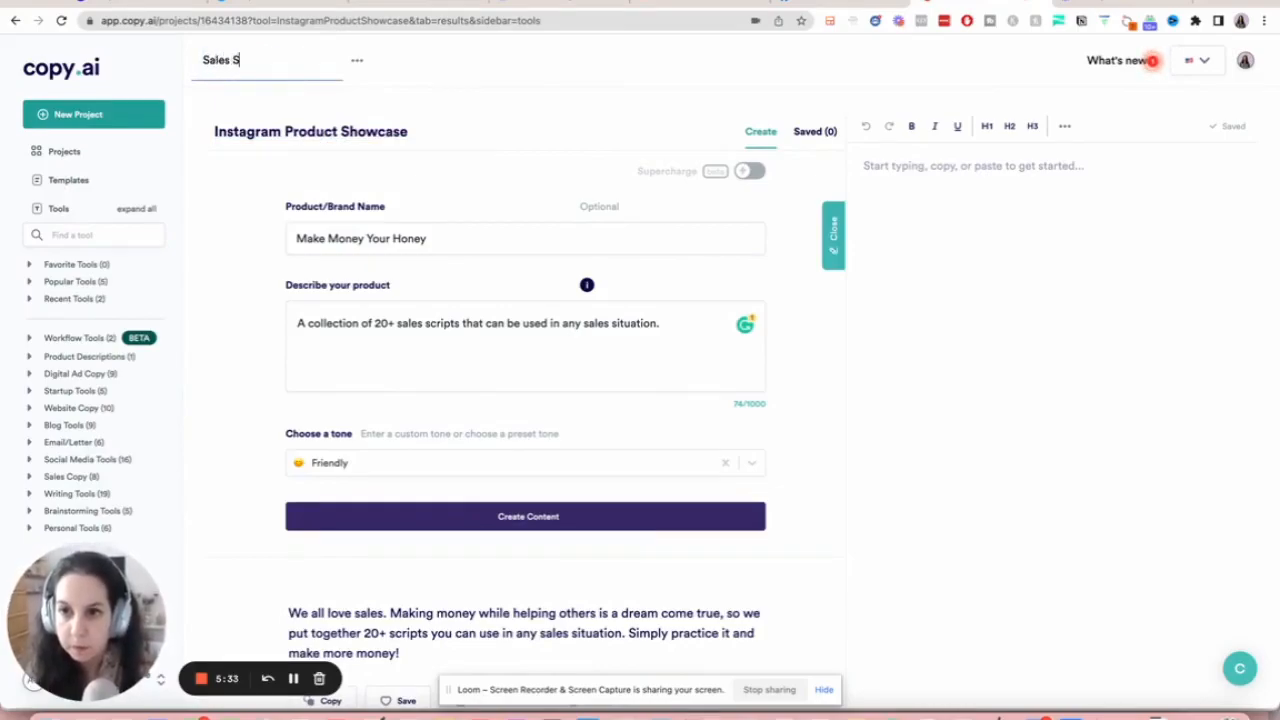
pyautogui.write('cript a')
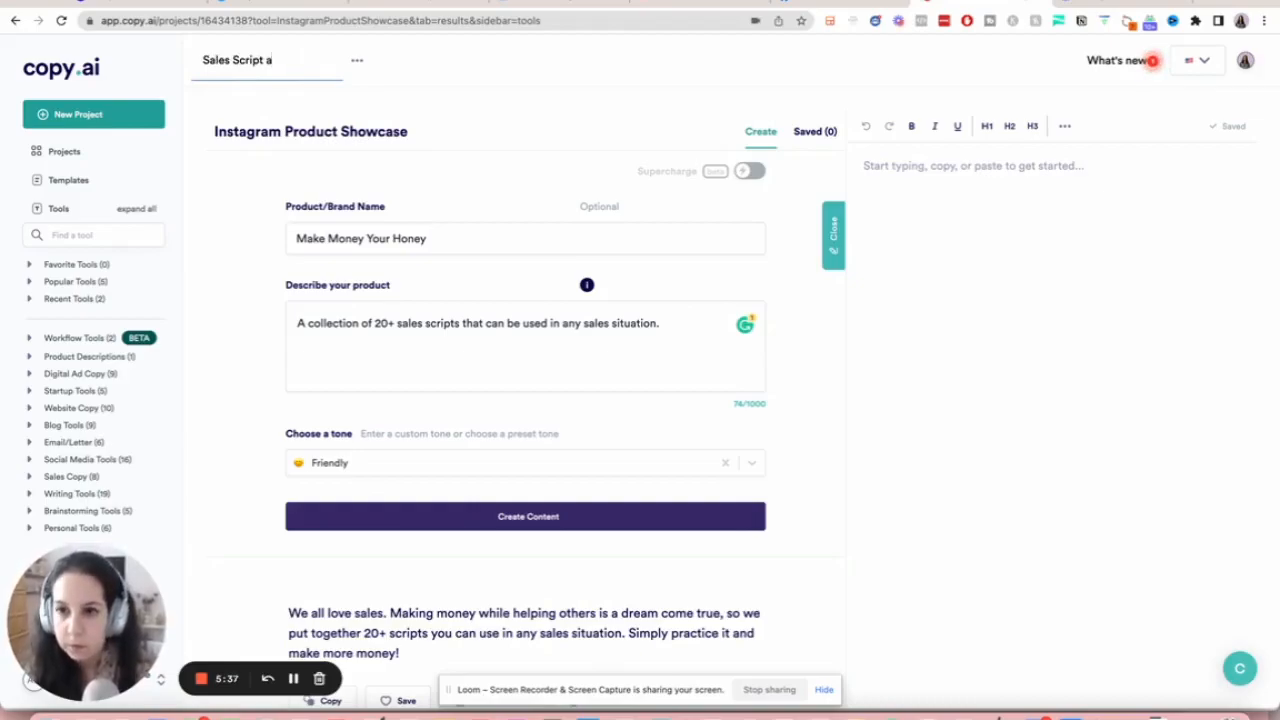
pyautogui.write('Vault')
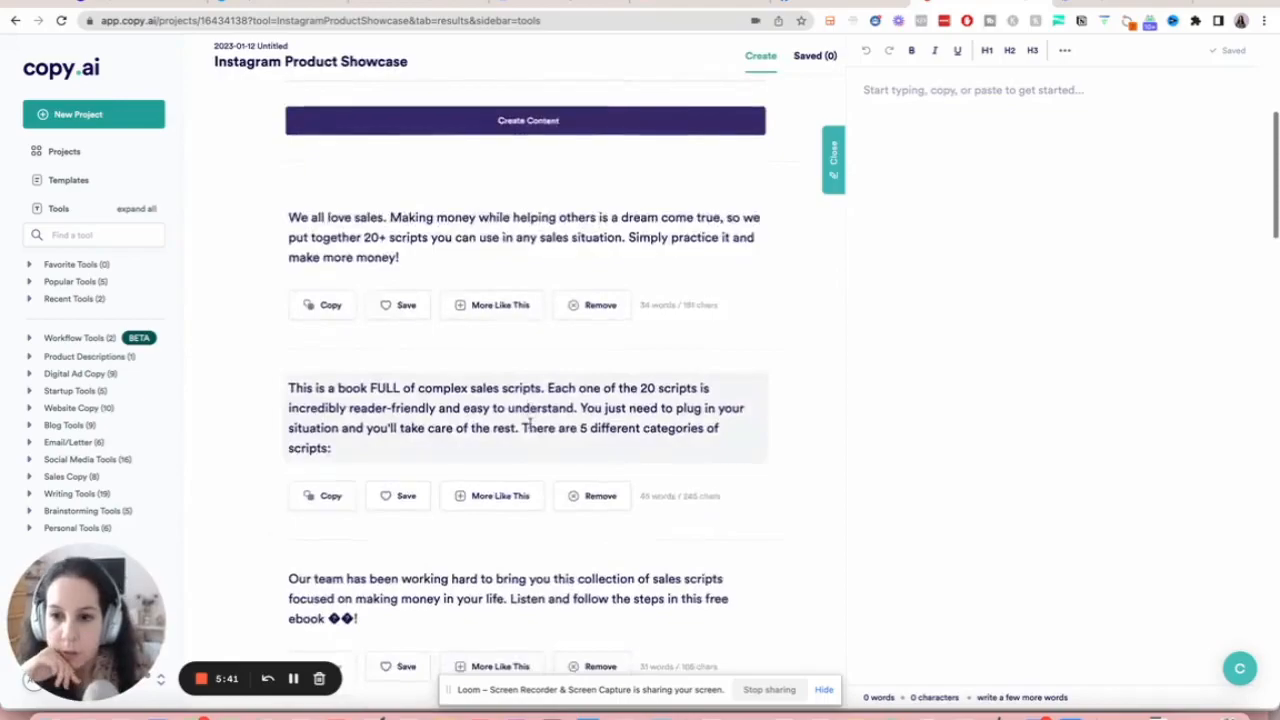
# Scroll through the showcase captions, including the Kindle pitch of 20+ high-converting scripts.
pyautogui.scroll(-3)
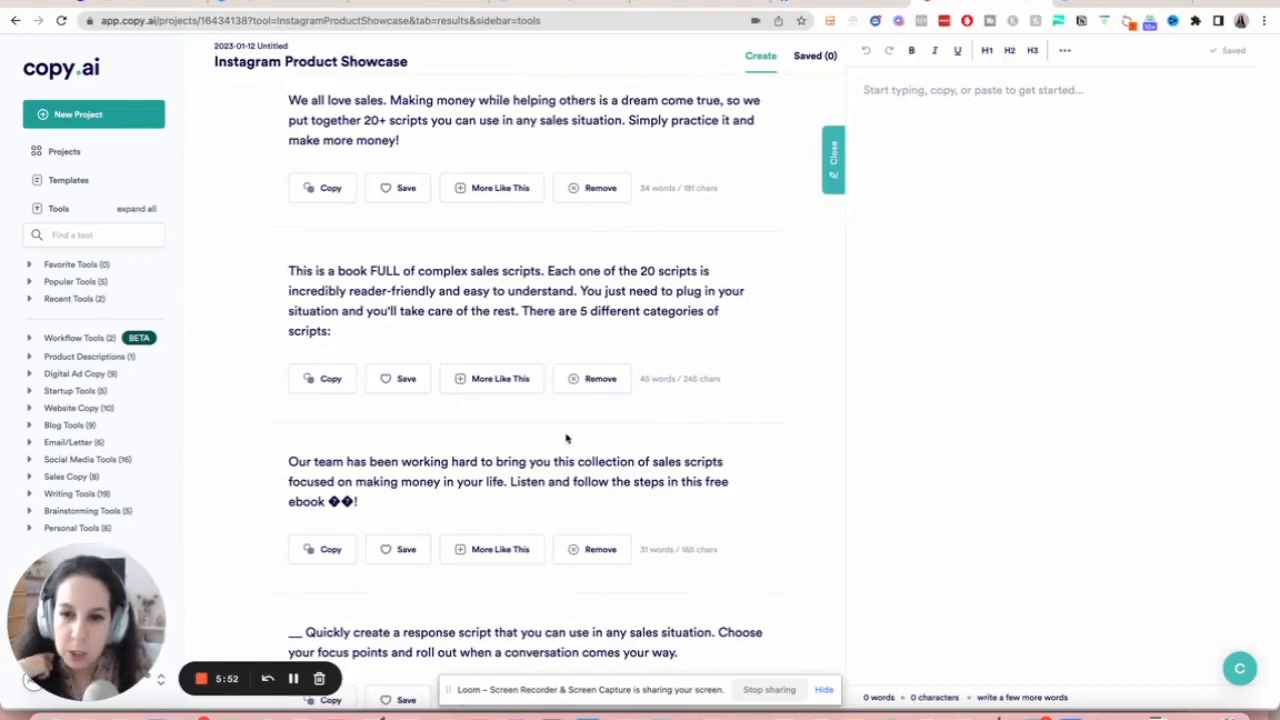
pyautogui.scroll(-3)
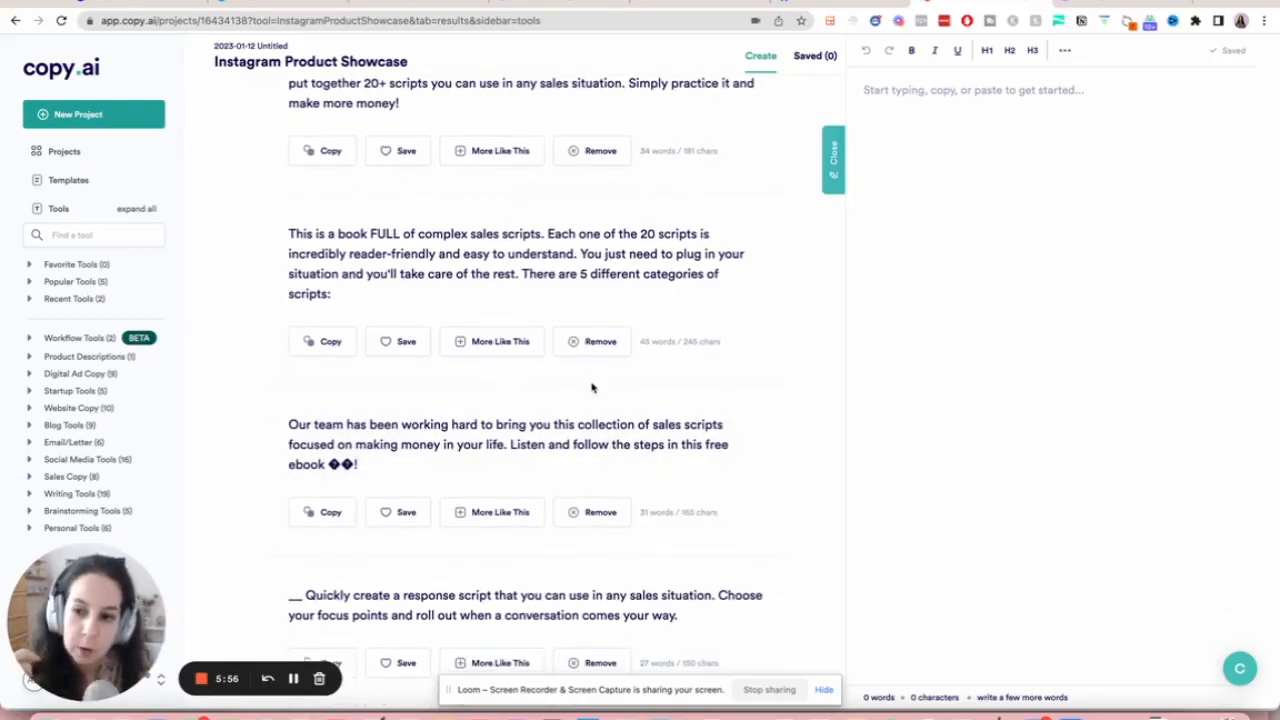
pyautogui.scroll(-3)
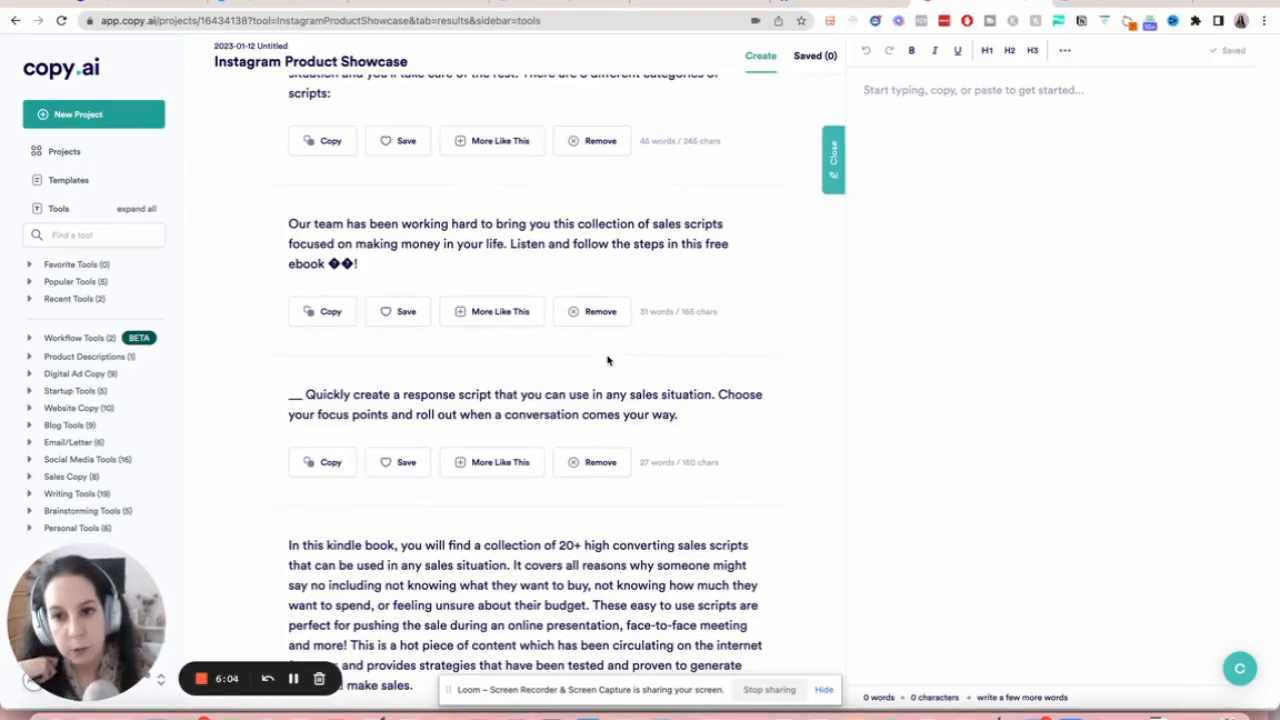
pyautogui.scroll(-3)
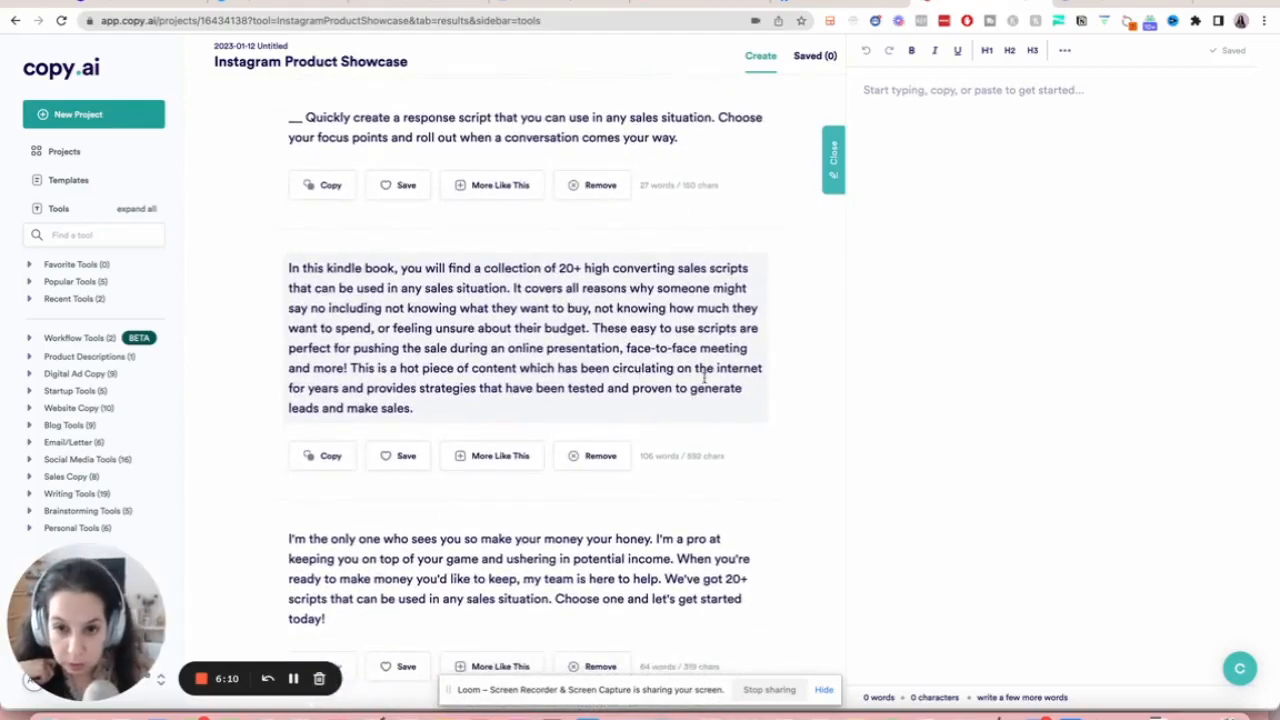
pyautogui.scroll(-3)
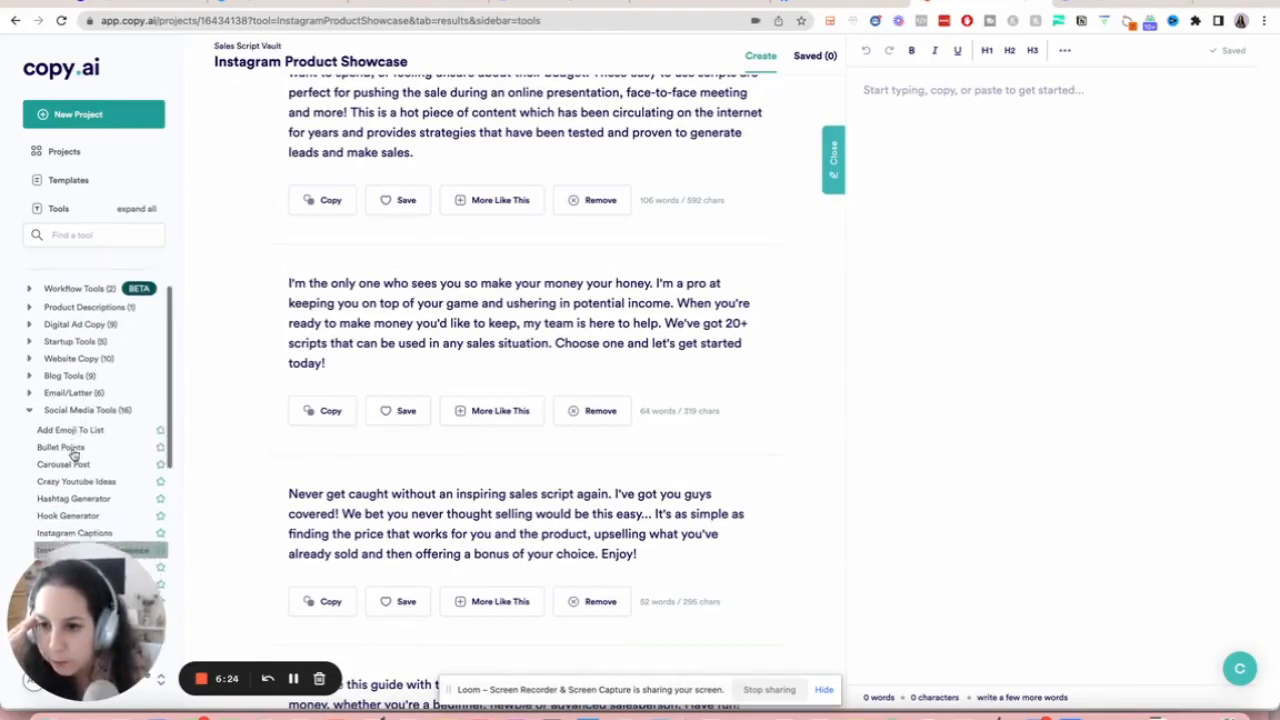
# Open Carousel Post and enter the topic 'How to properly qualify in sales situations.'.
pyautogui.click(61, 447)
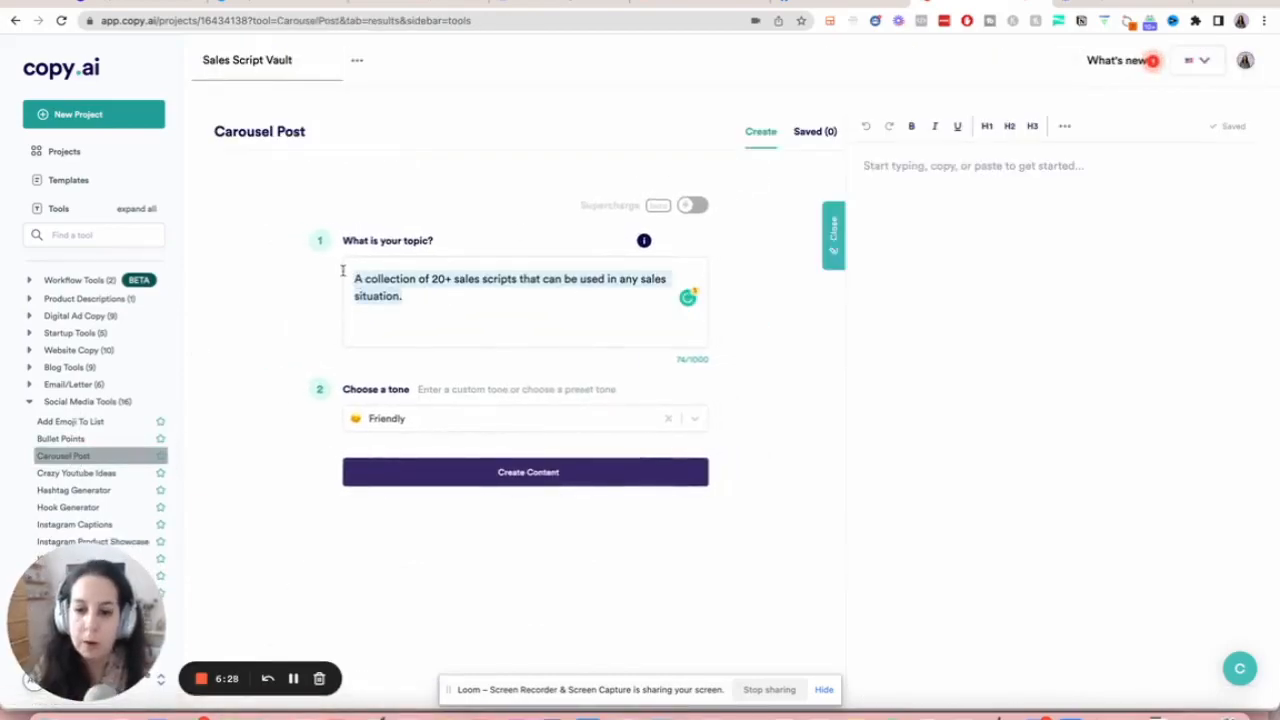
pyautogui.write('Qualify')
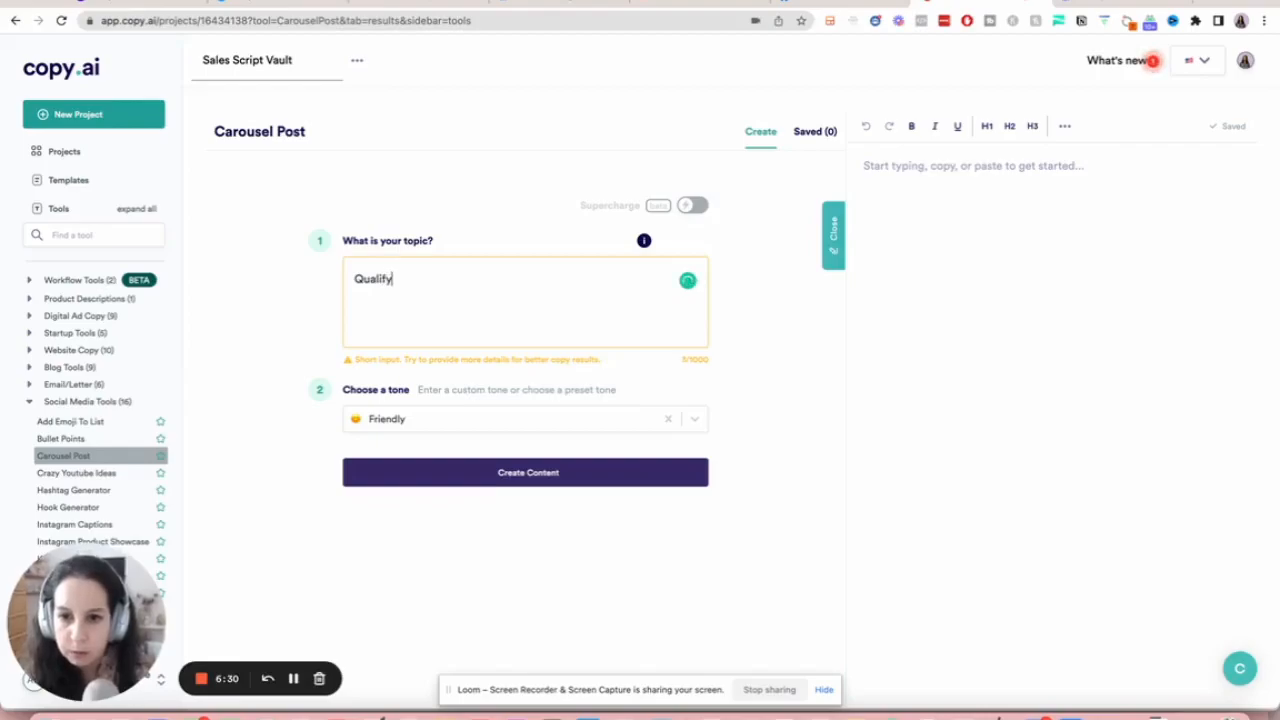
pyautogui.write('ing')
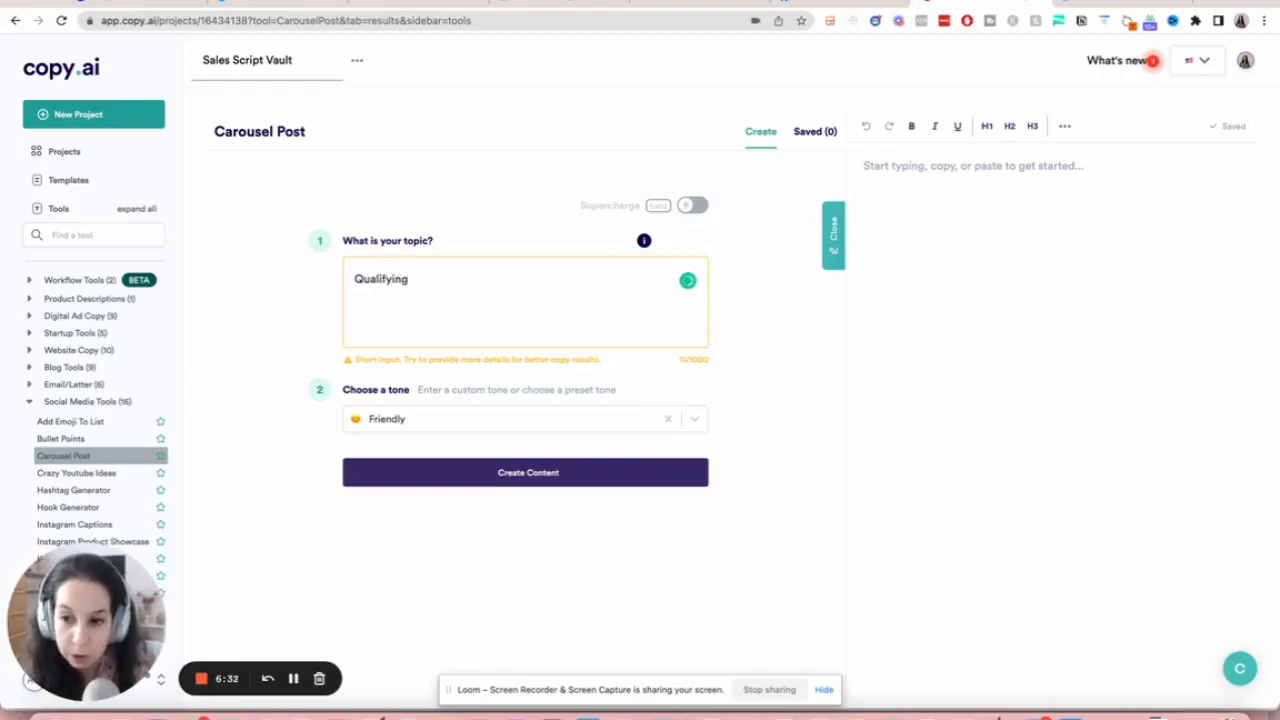
pyautogui.write('in')
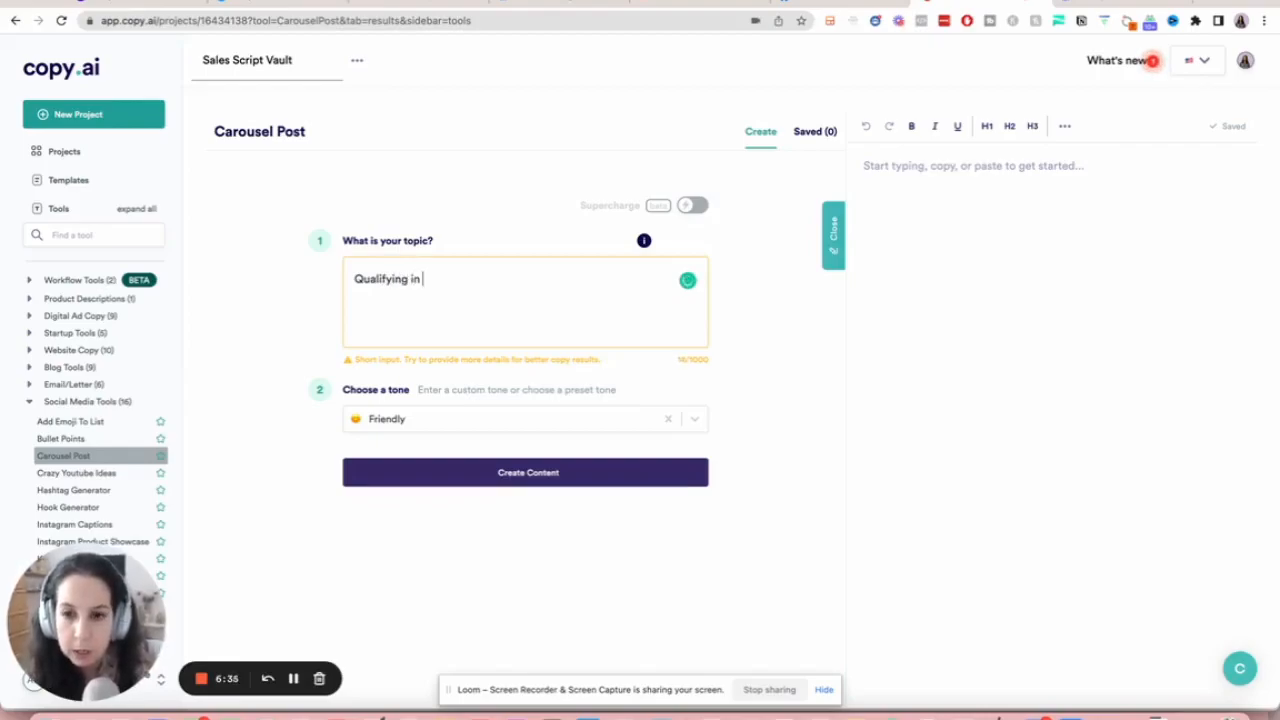
pyautogui.write('sales situations')
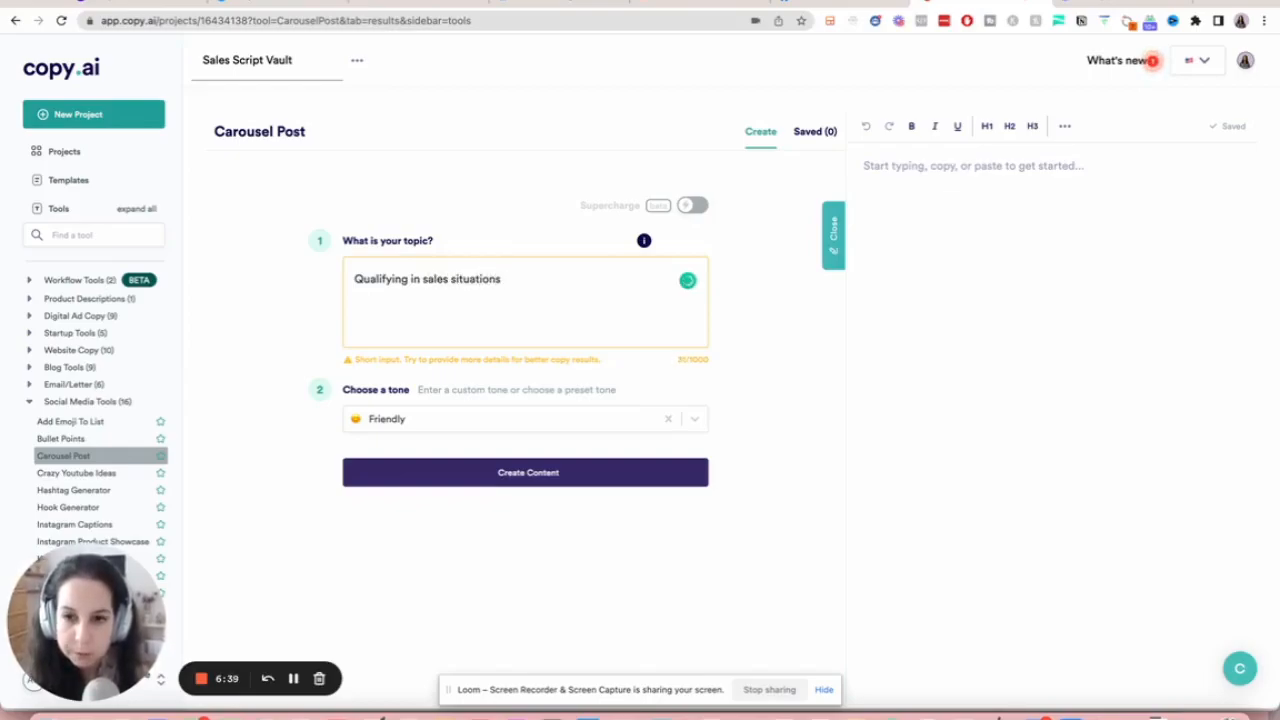
pyautogui.write('How to properly q')
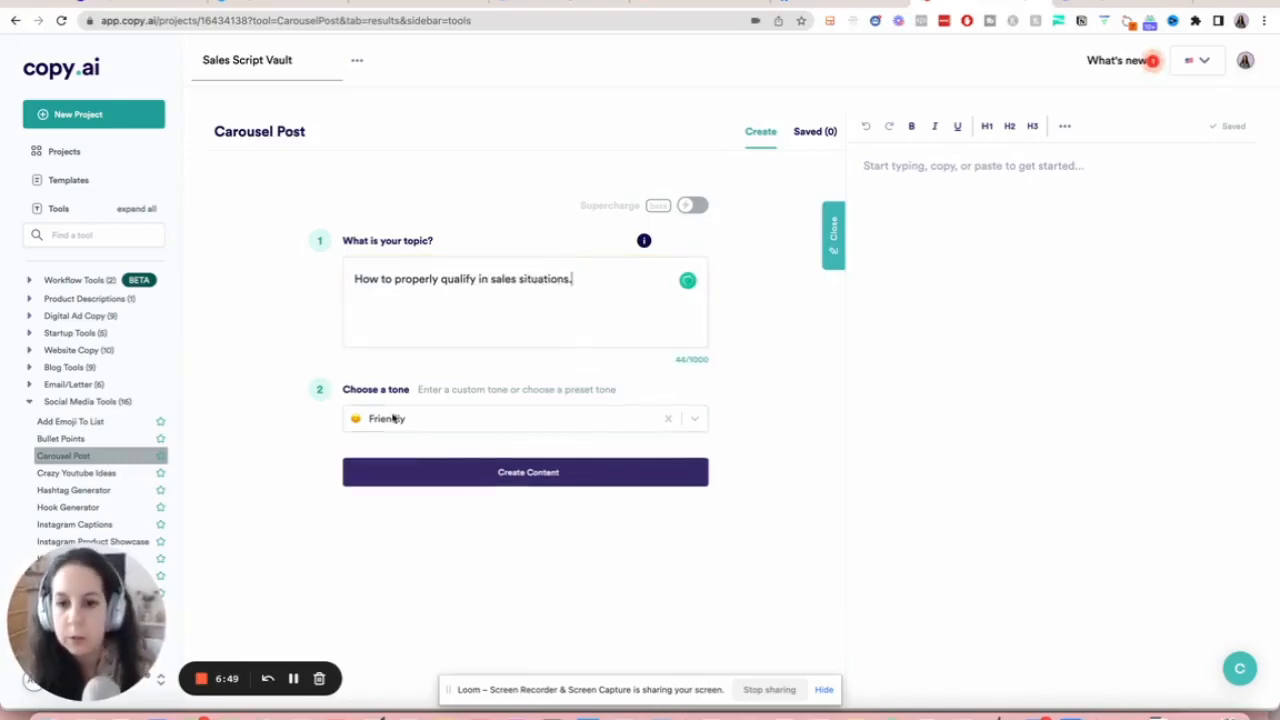
# Generate carousel outlines on sales qualifying and review their hooks and lead-qualifying steps.
pyautogui.click(525, 471)
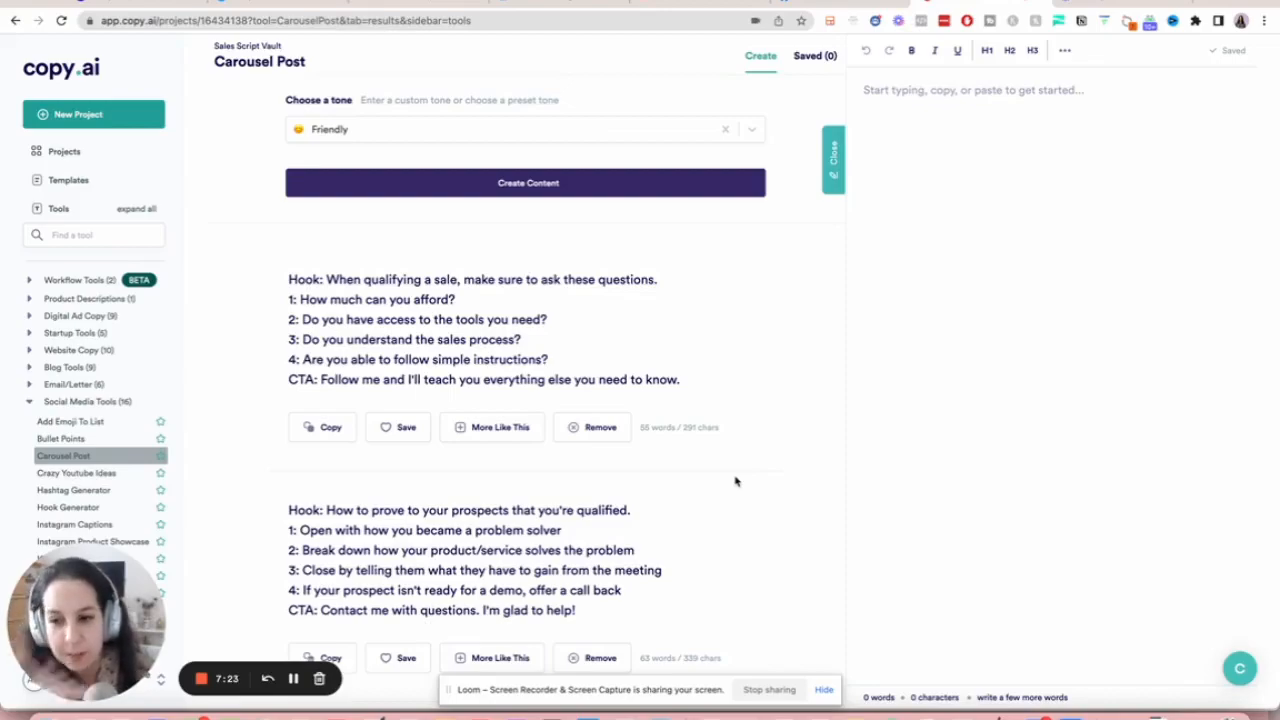
pyautogui.scroll(-3)
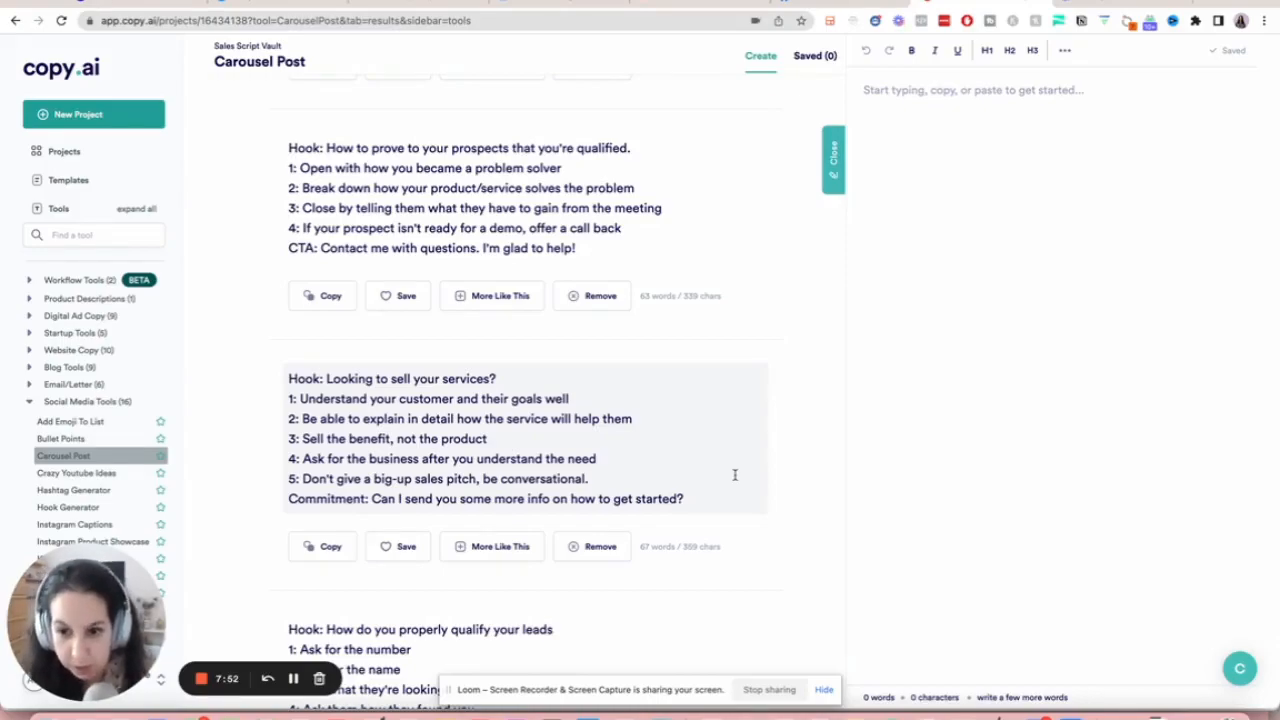
pyautogui.scroll(-3)
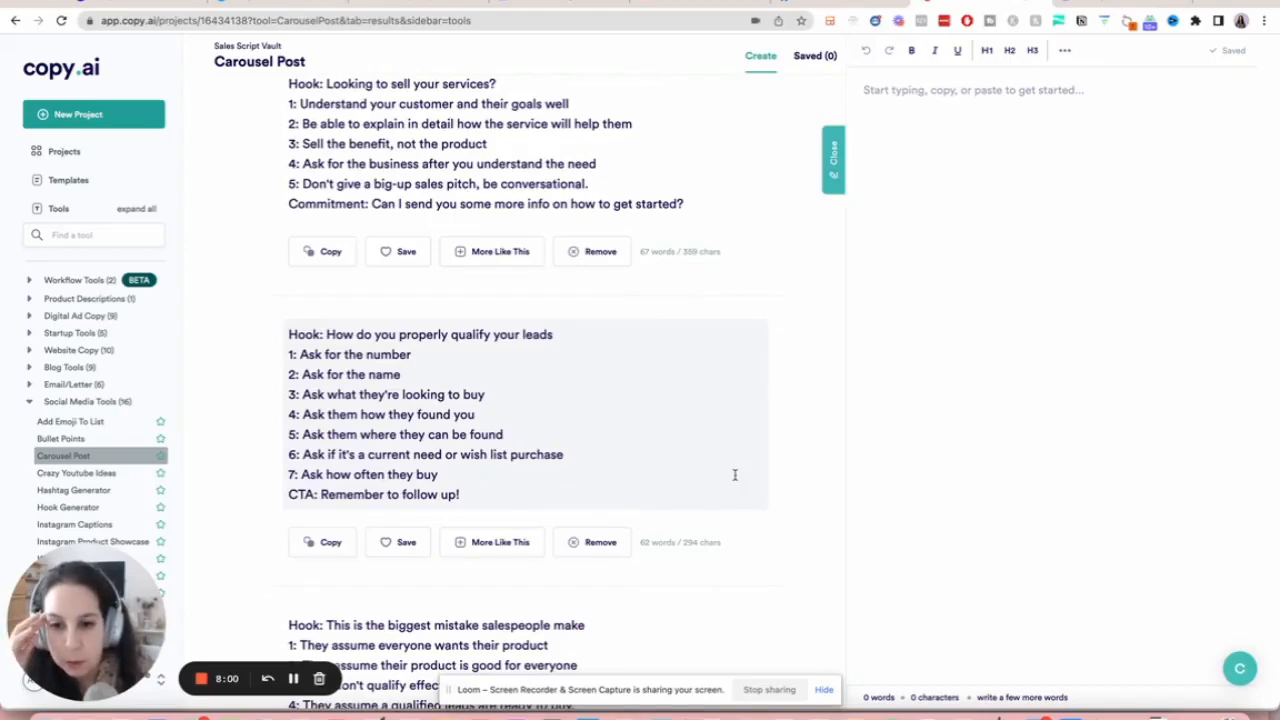
pyautogui.scroll(-3)
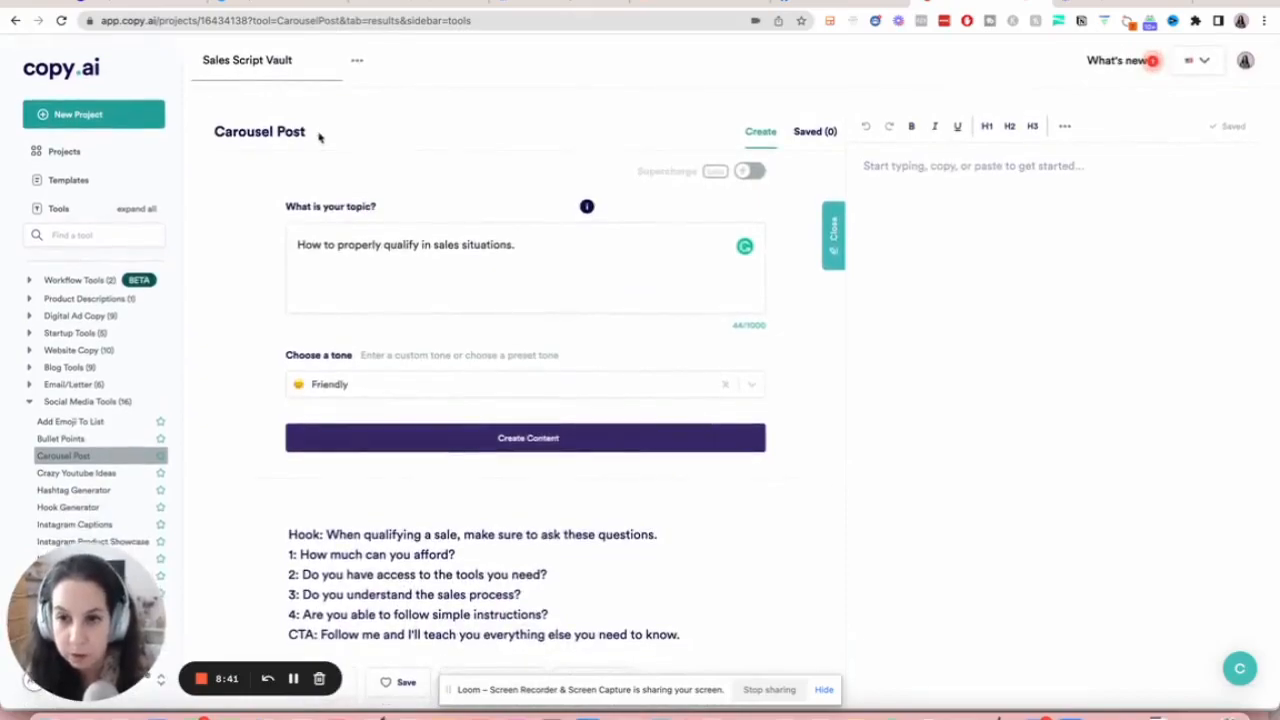
# Select the project name, then open the Hashtag Generator from the sidebar.
pyautogui.doubleClick(247, 60)
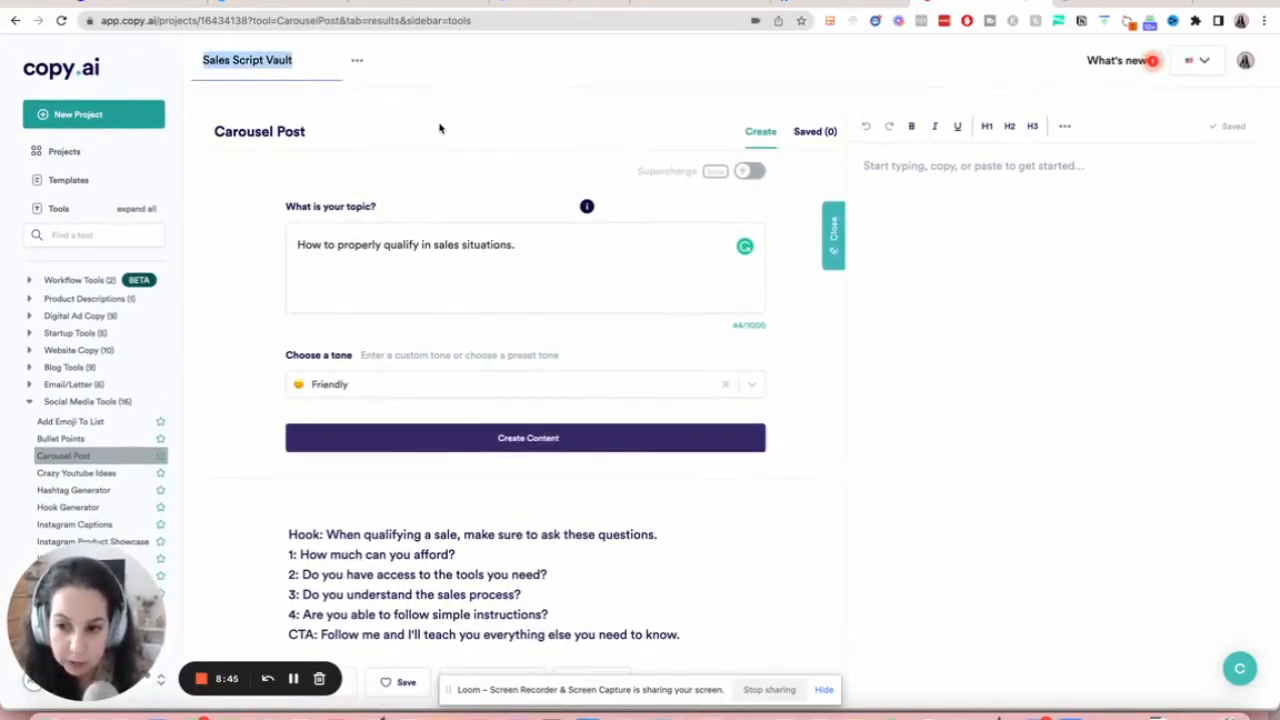
pyautogui.scroll(-3)
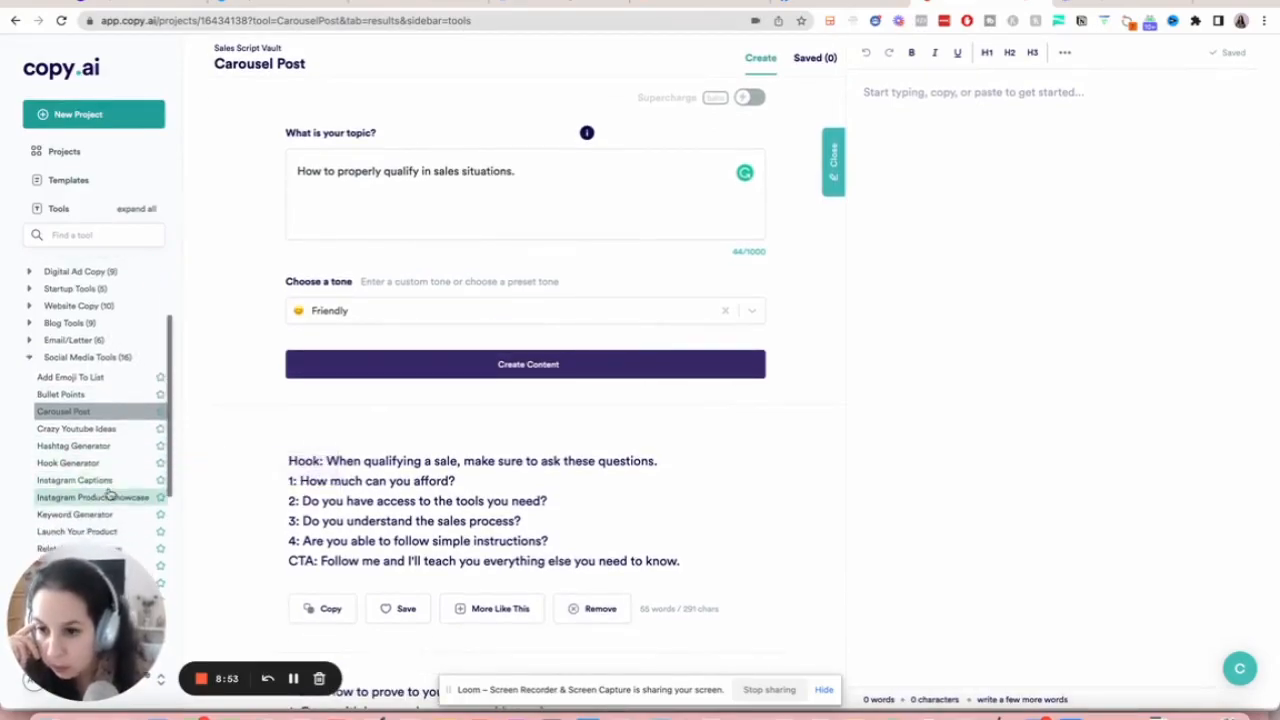
pyautogui.click(73, 445)
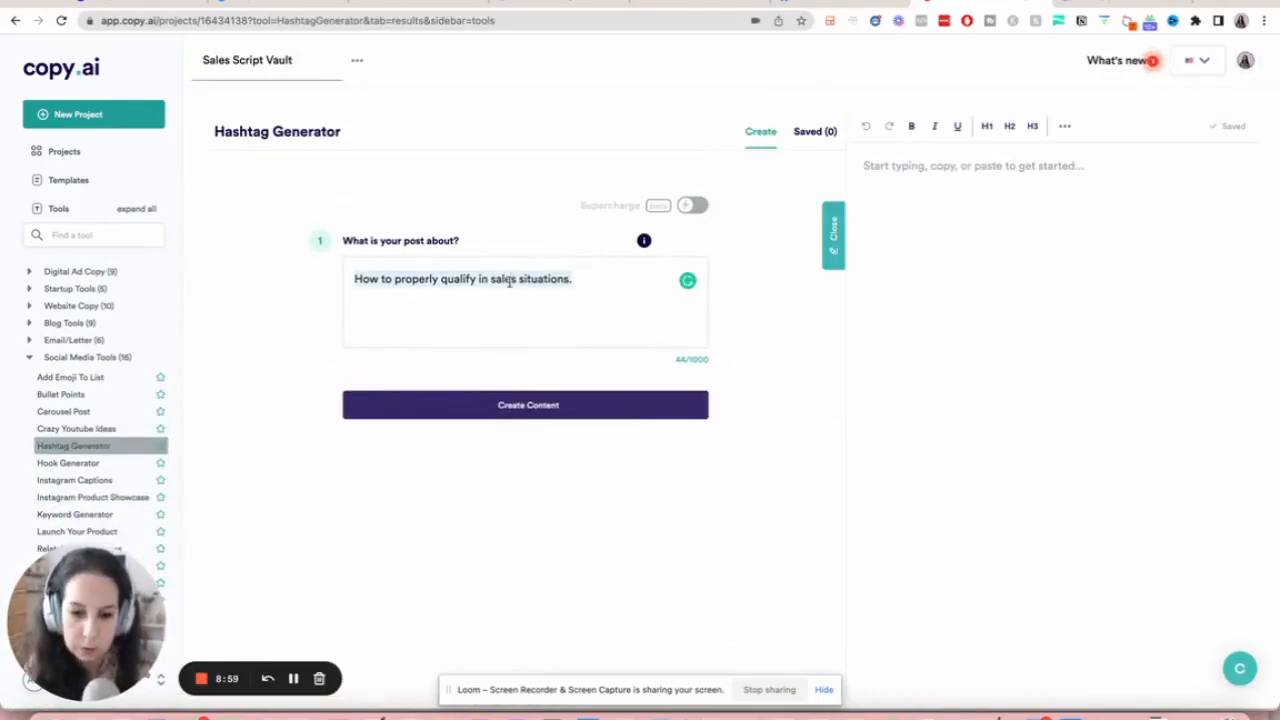
# Describe the post as women coaches not knowing how to express their offer's value.
pyautogui.write('WOmen coaches not knowing how to express the value of what they offer.')
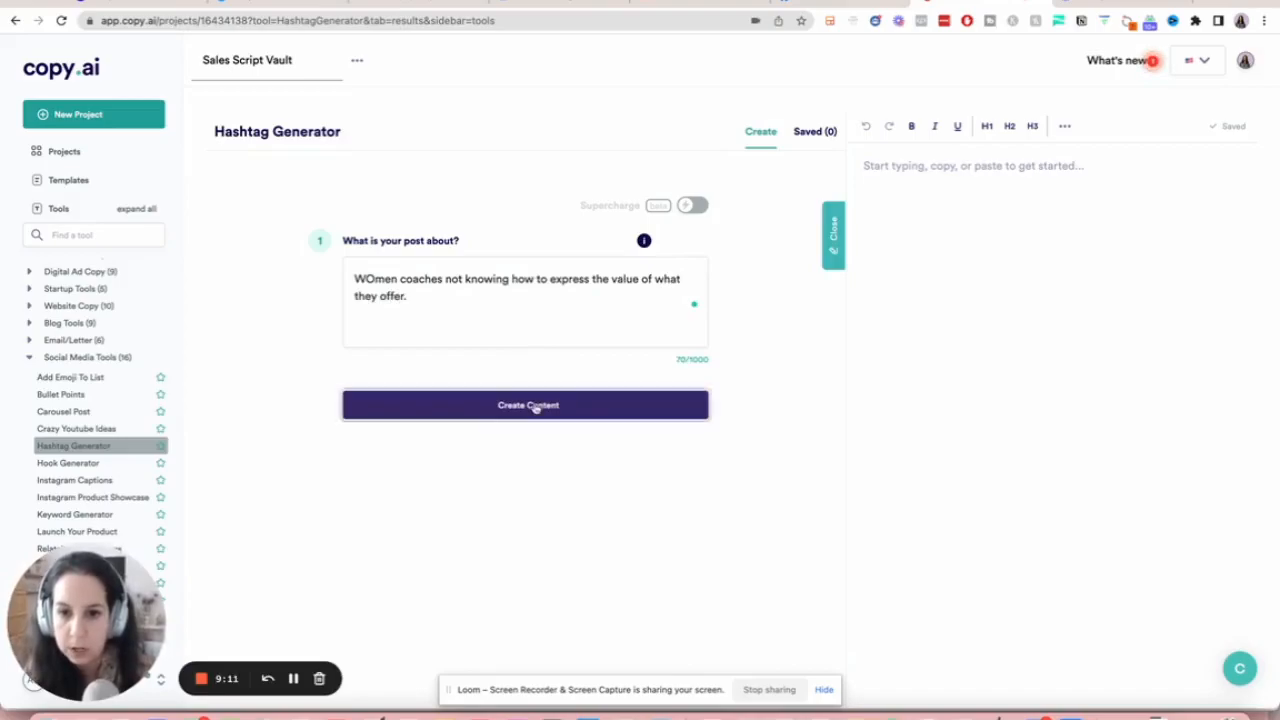
# Generate hashtag sets such as #womencoaches and #womeninbusiness and scroll through them.
pyautogui.click(524, 405)
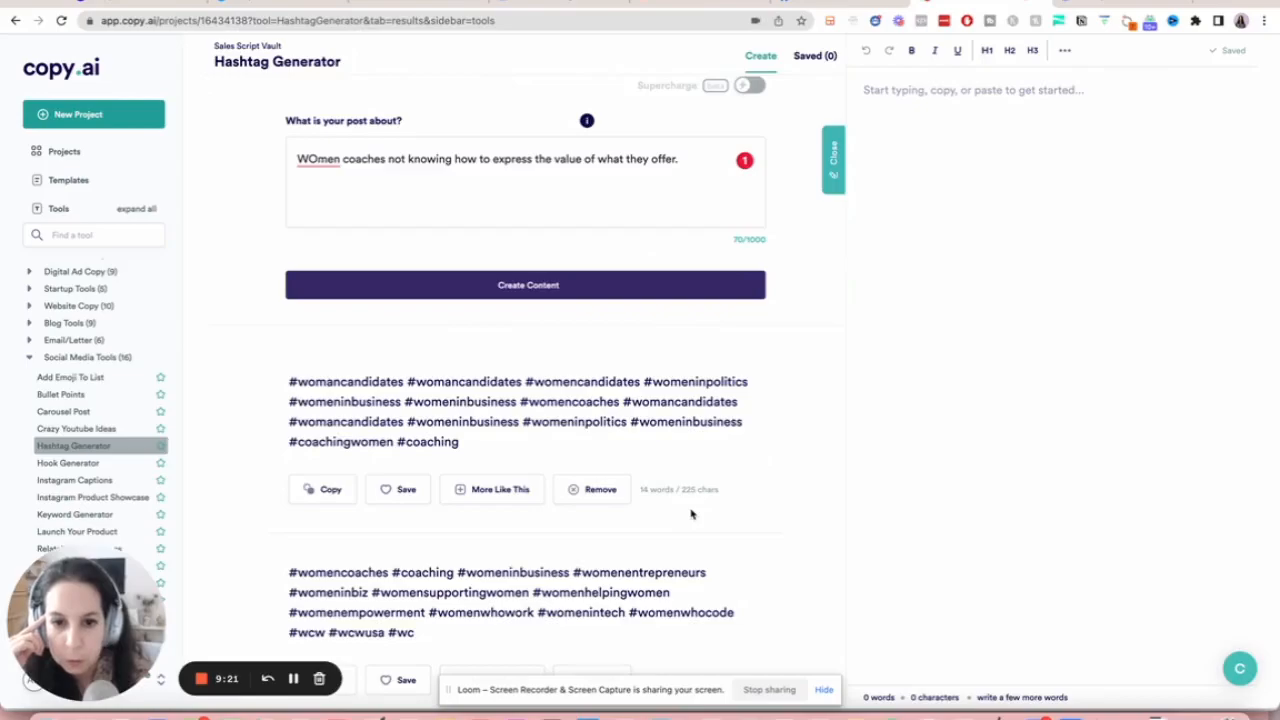
pyautogui.scroll(-3)
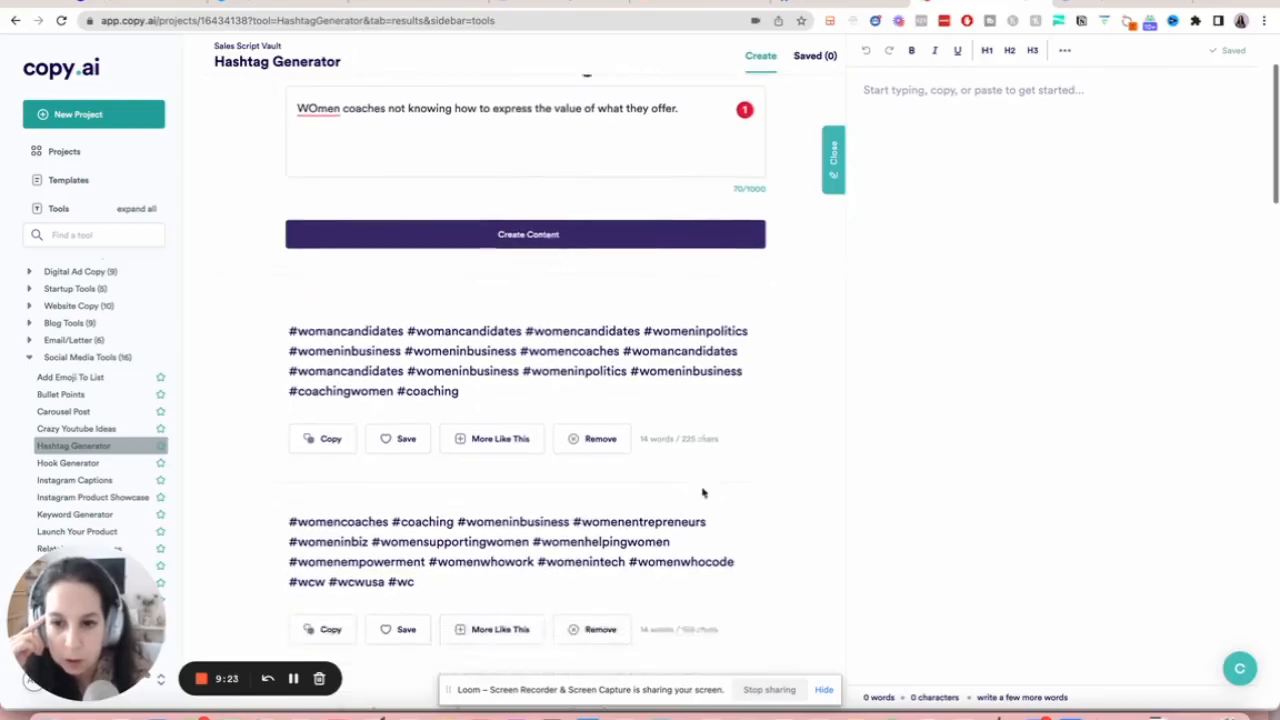
pyautogui.scroll(-3)
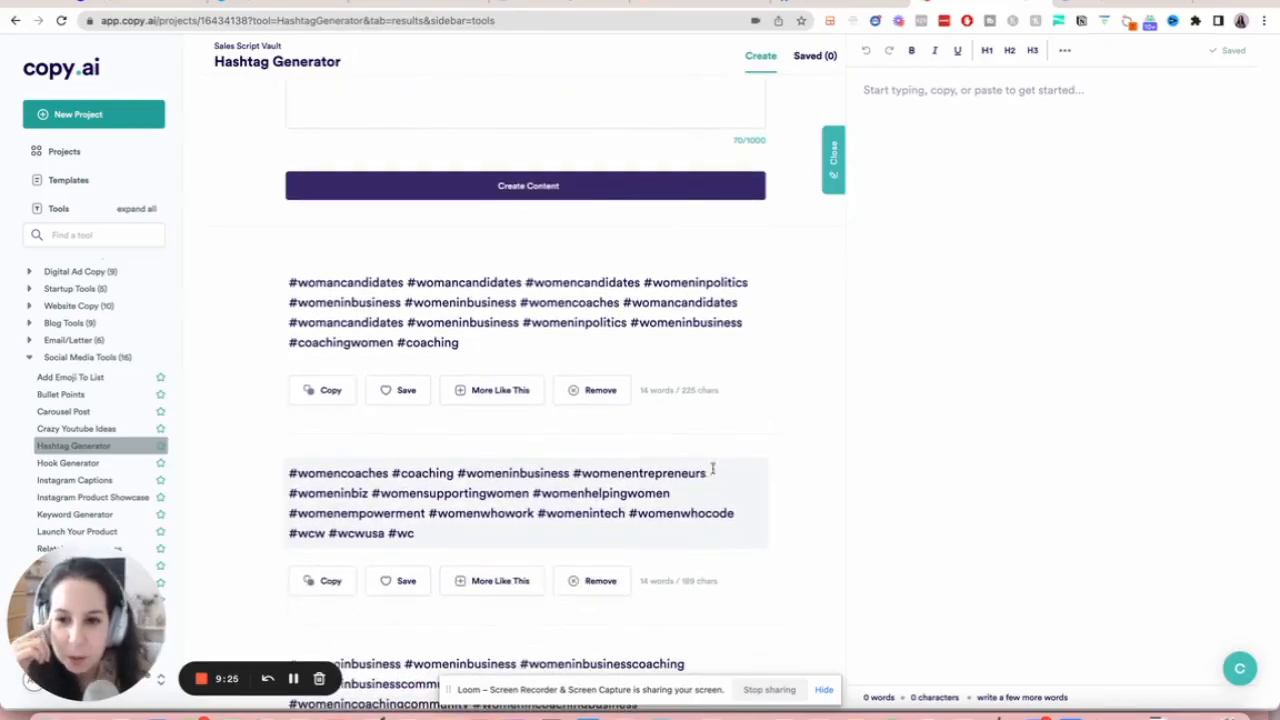
pyautogui.scroll(-3)
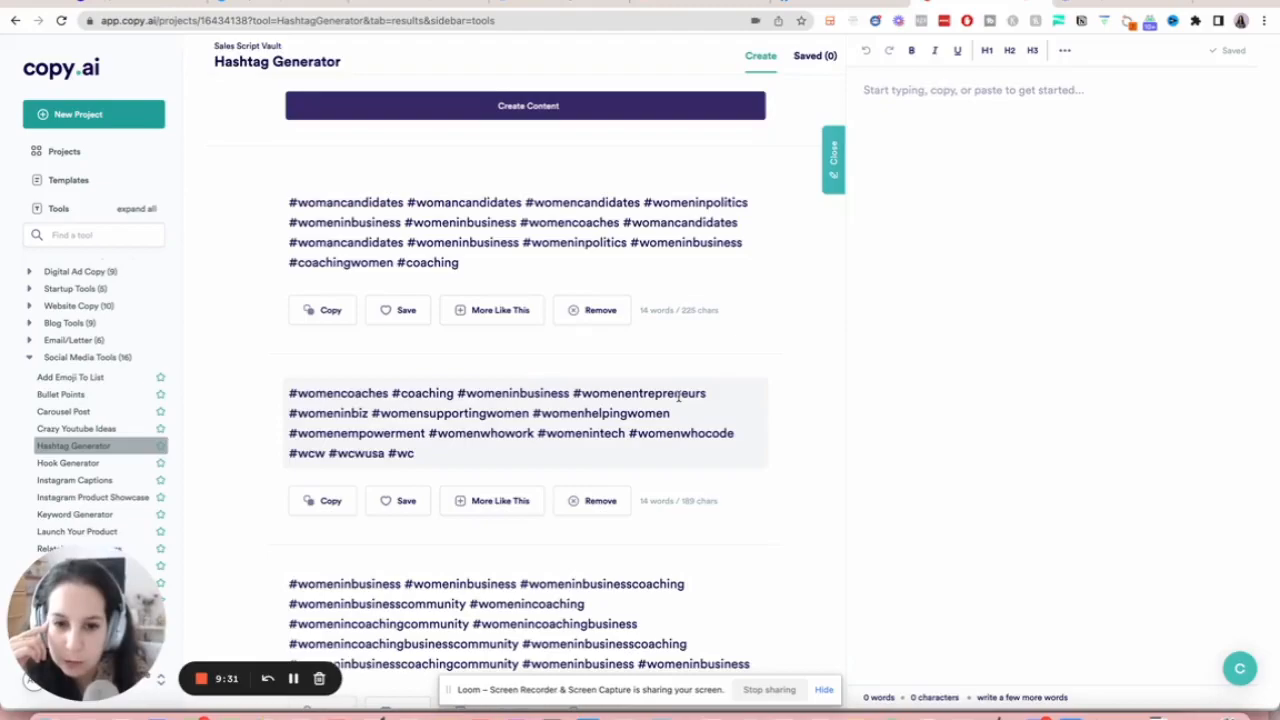
pyautogui.scroll(-3)
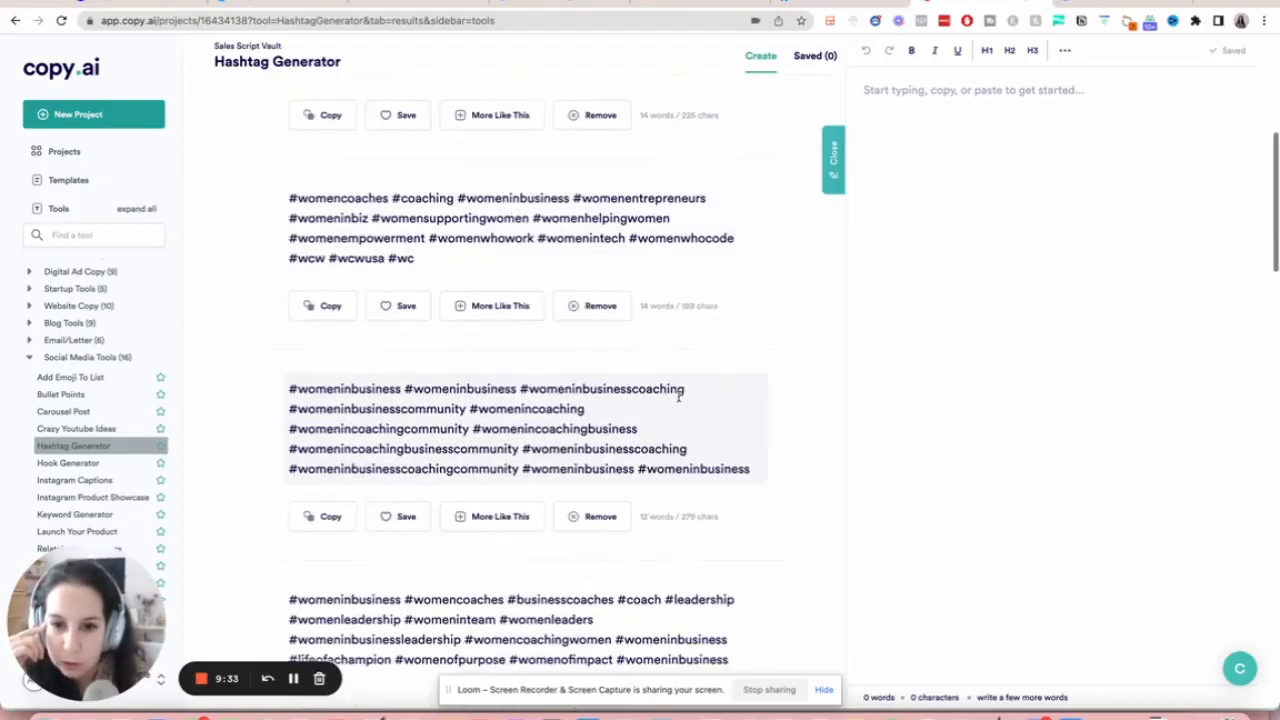